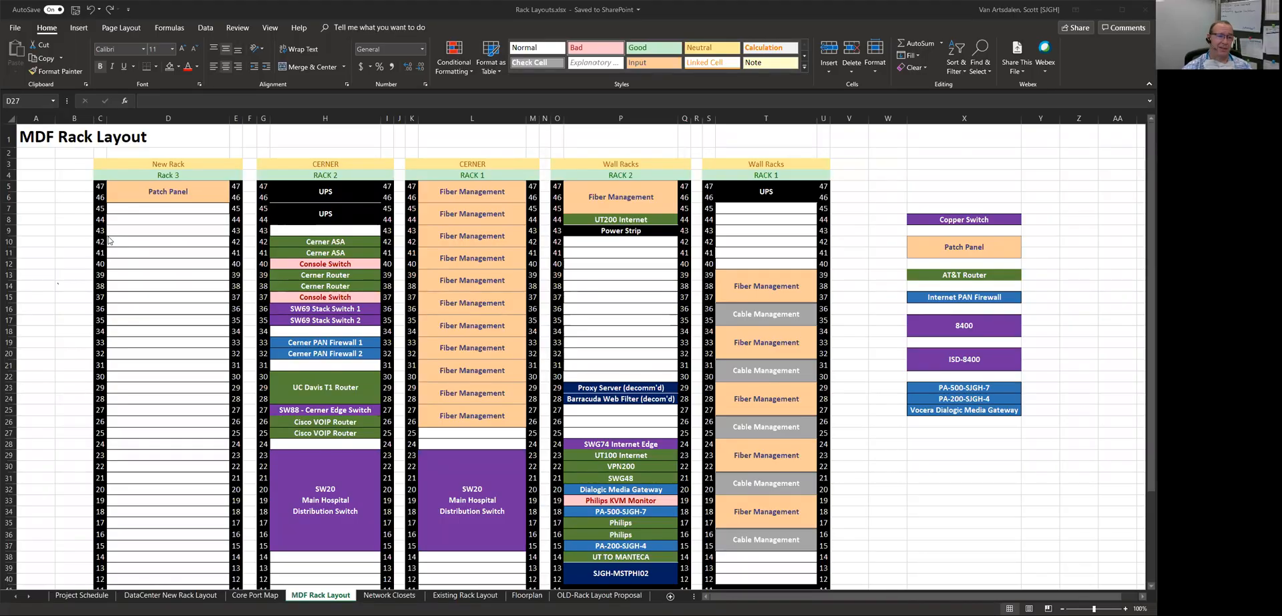
mouse_move(272, 305)
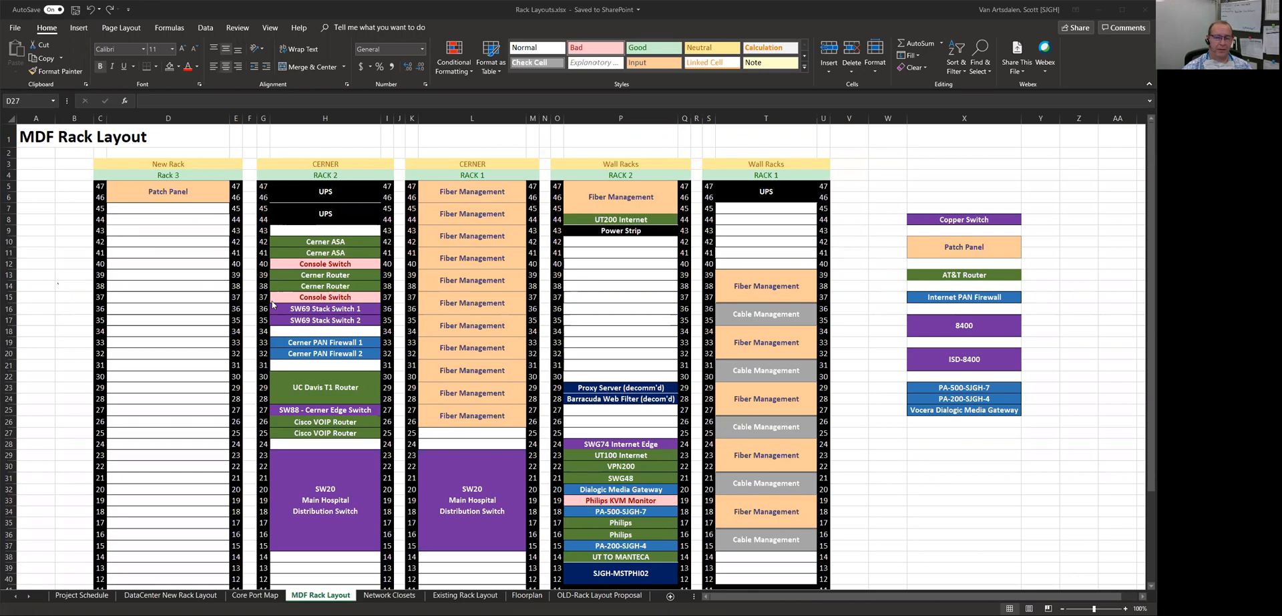
mouse_move(127, 213)
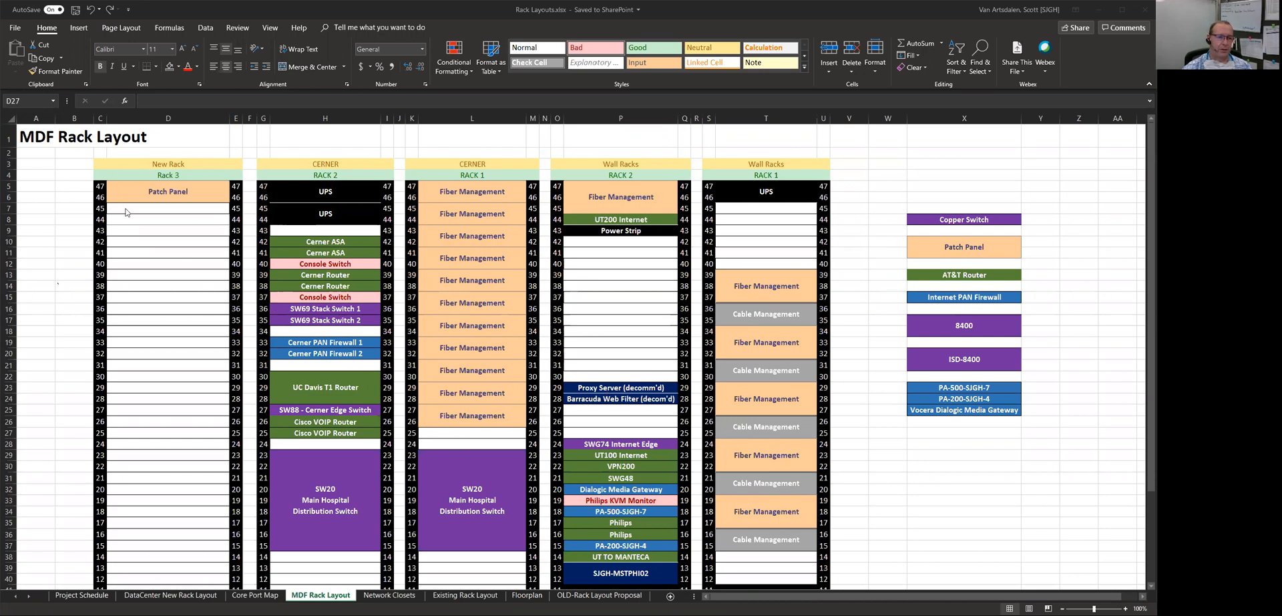
mouse_move(157, 309)
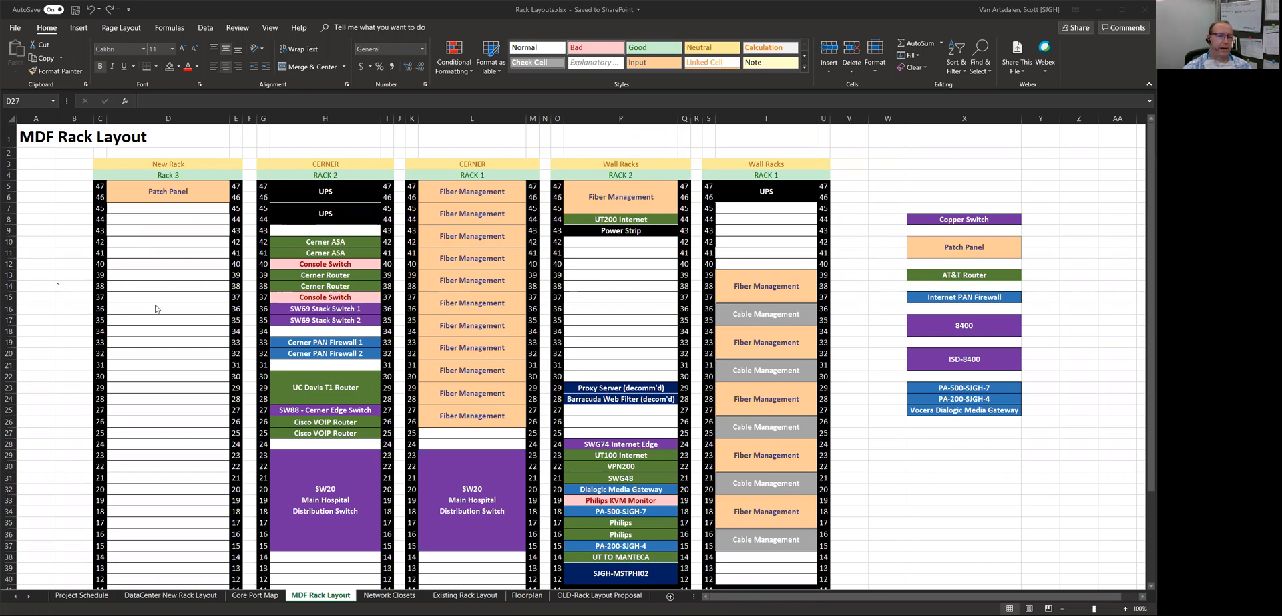
mouse_move(103, 418)
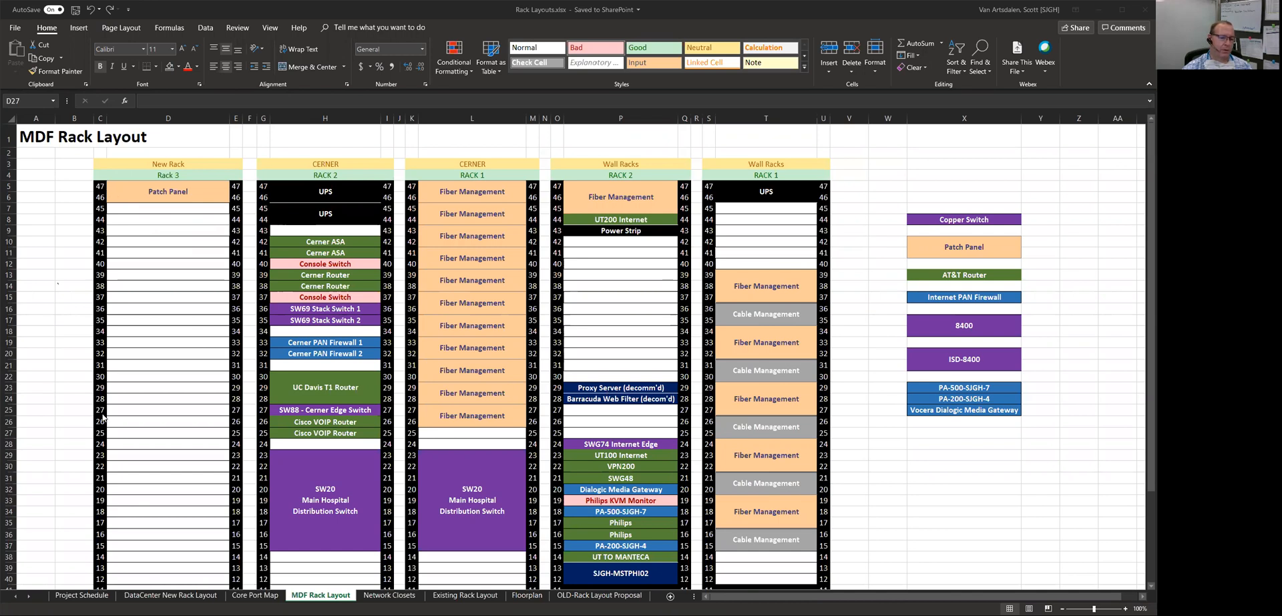
mouse_move(235, 141)
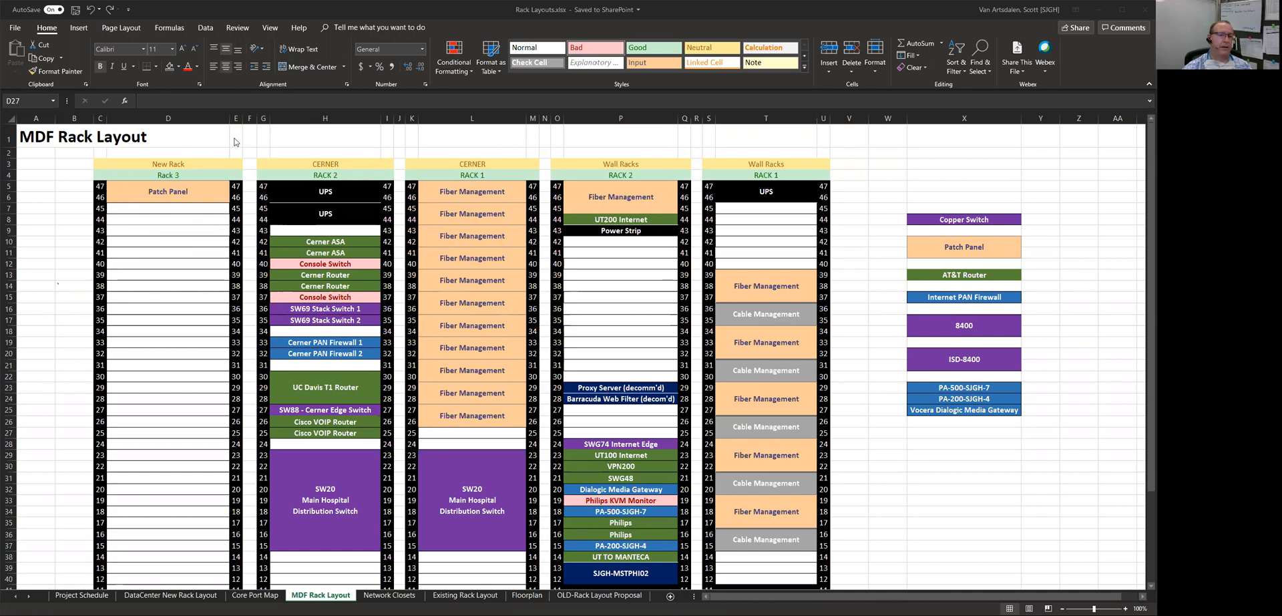
mouse_move(217, 335)
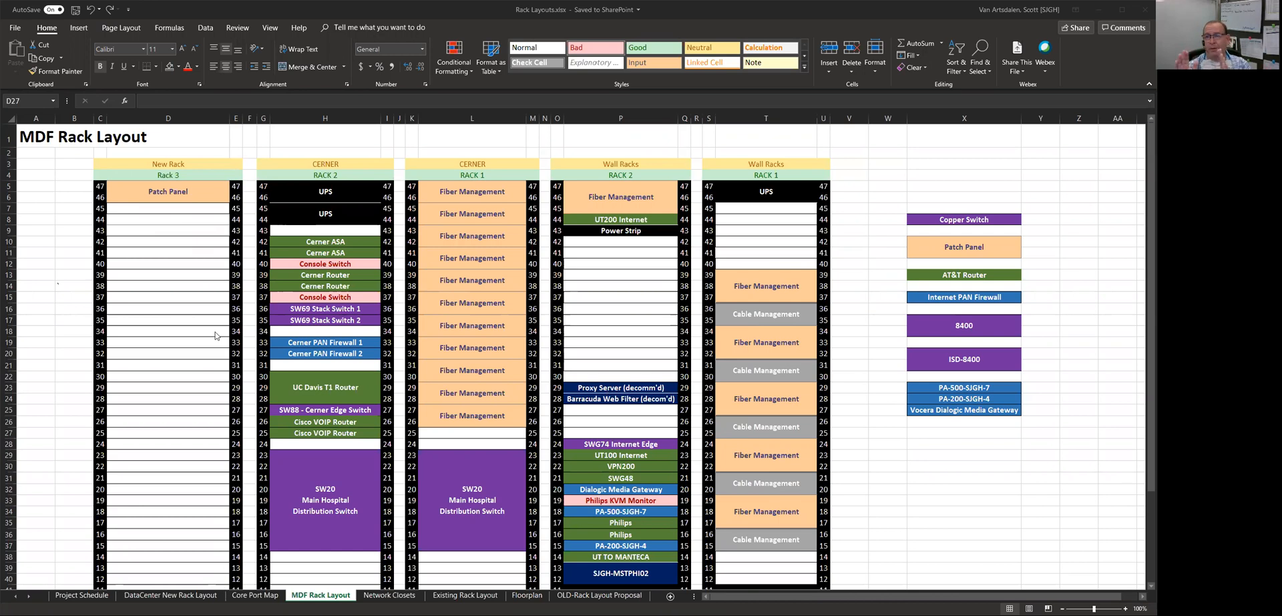
mouse_move(324, 307)
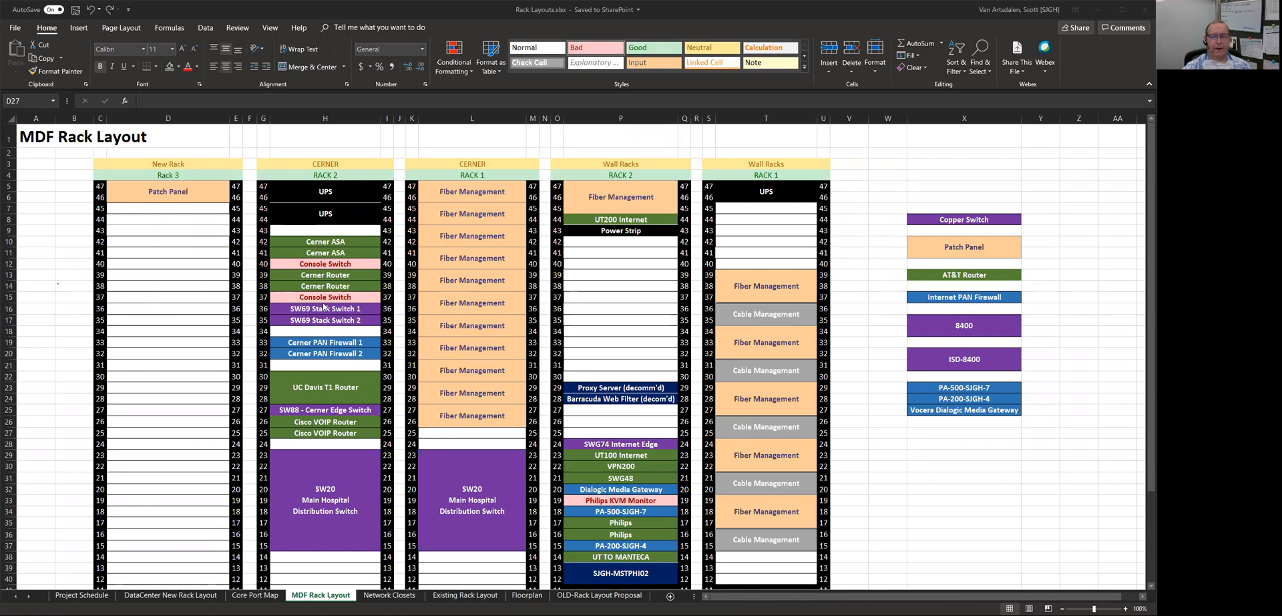
mouse_move(203, 235)
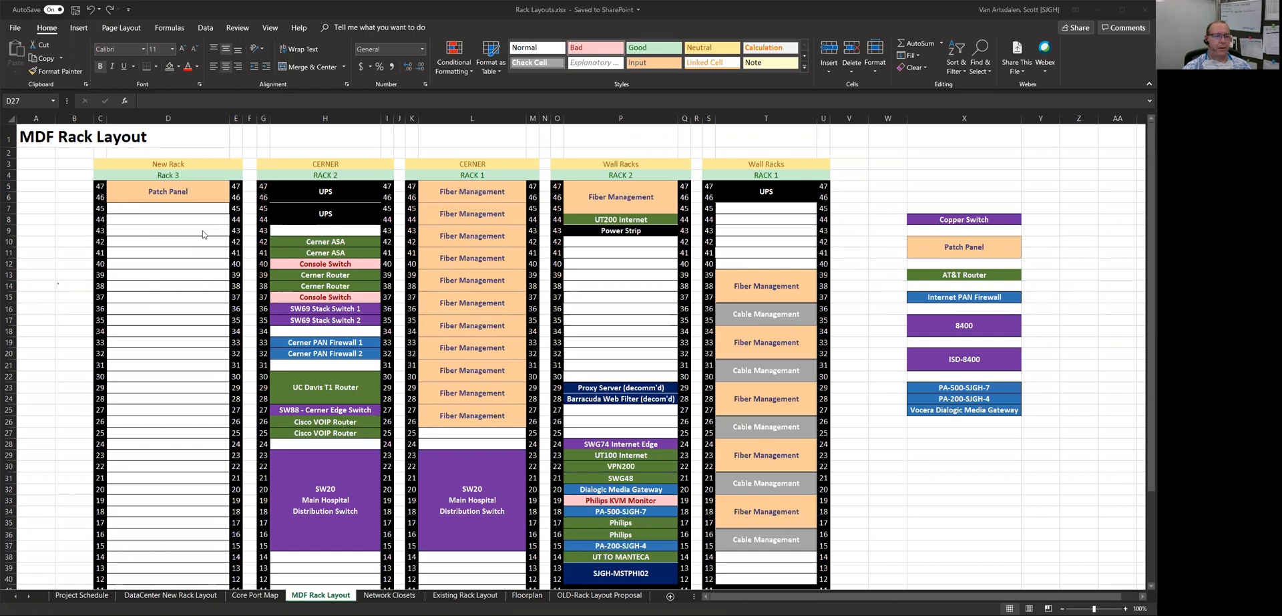
mouse_move(159, 231)
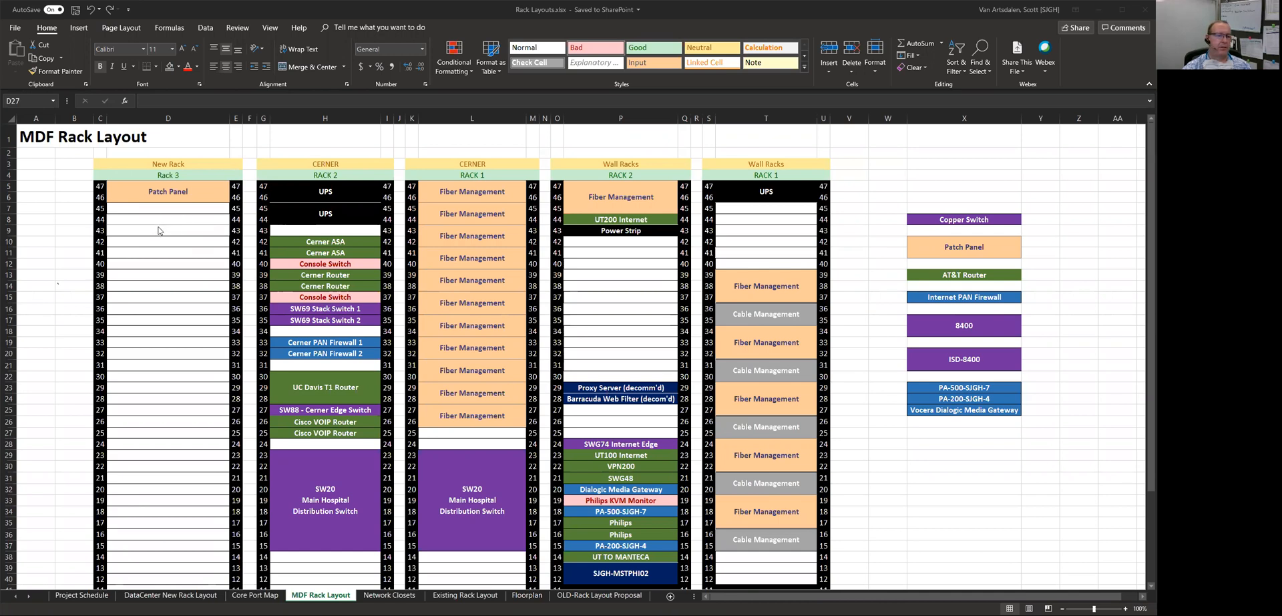
mouse_move(162, 385)
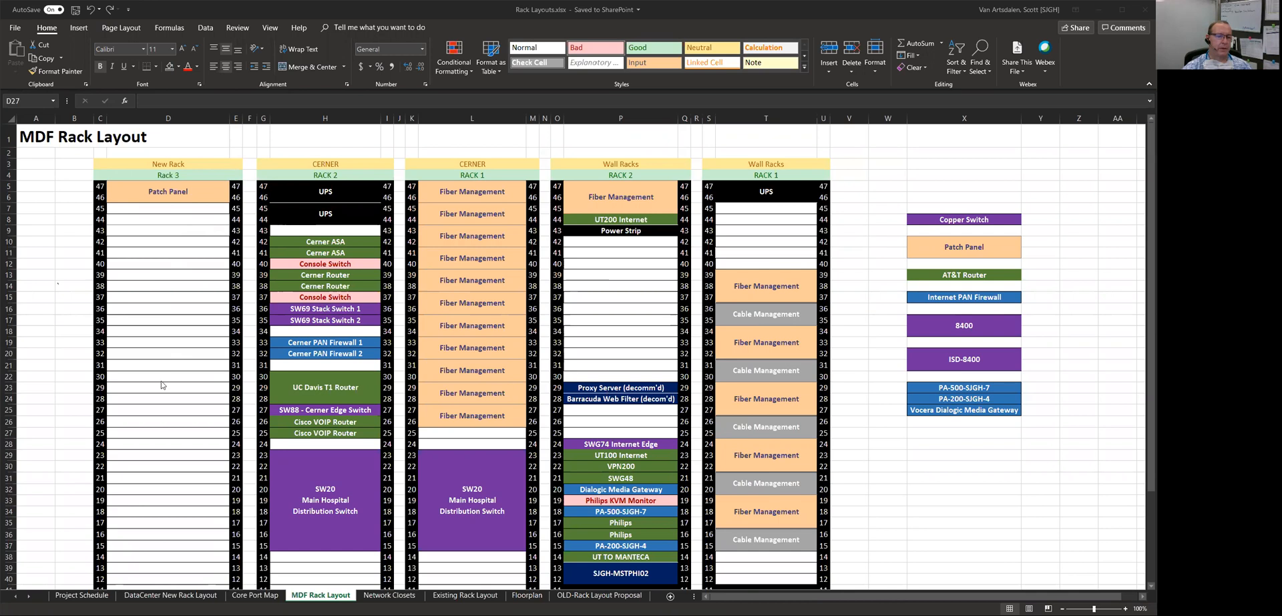
mouse_move(120, 221)
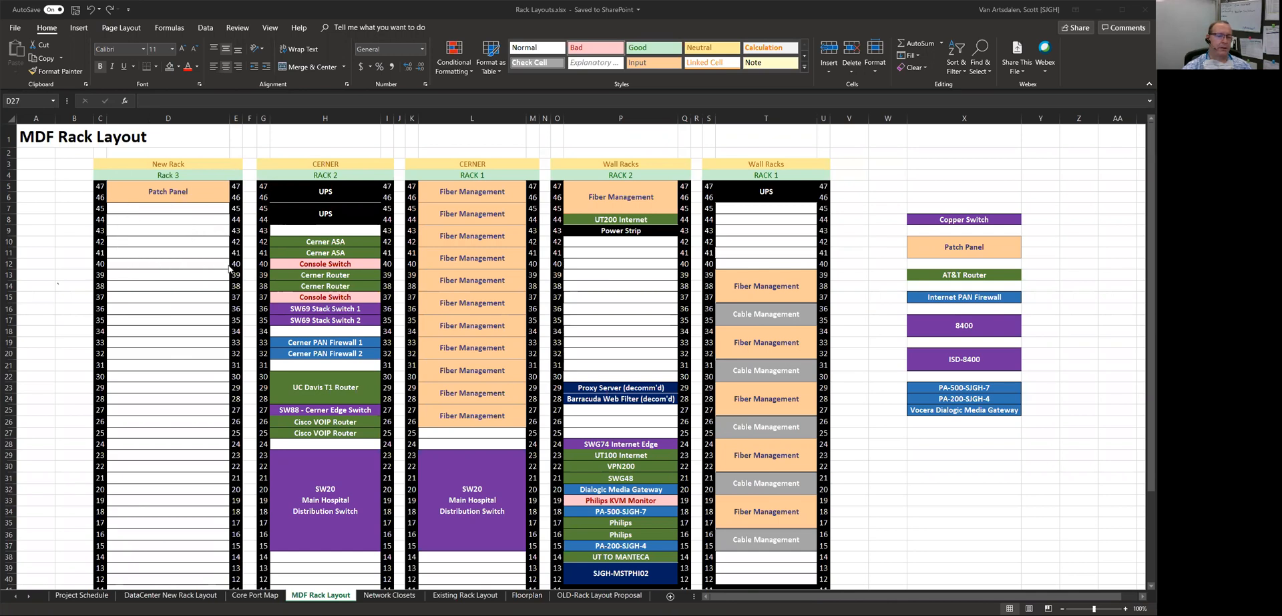
mouse_move(217, 266)
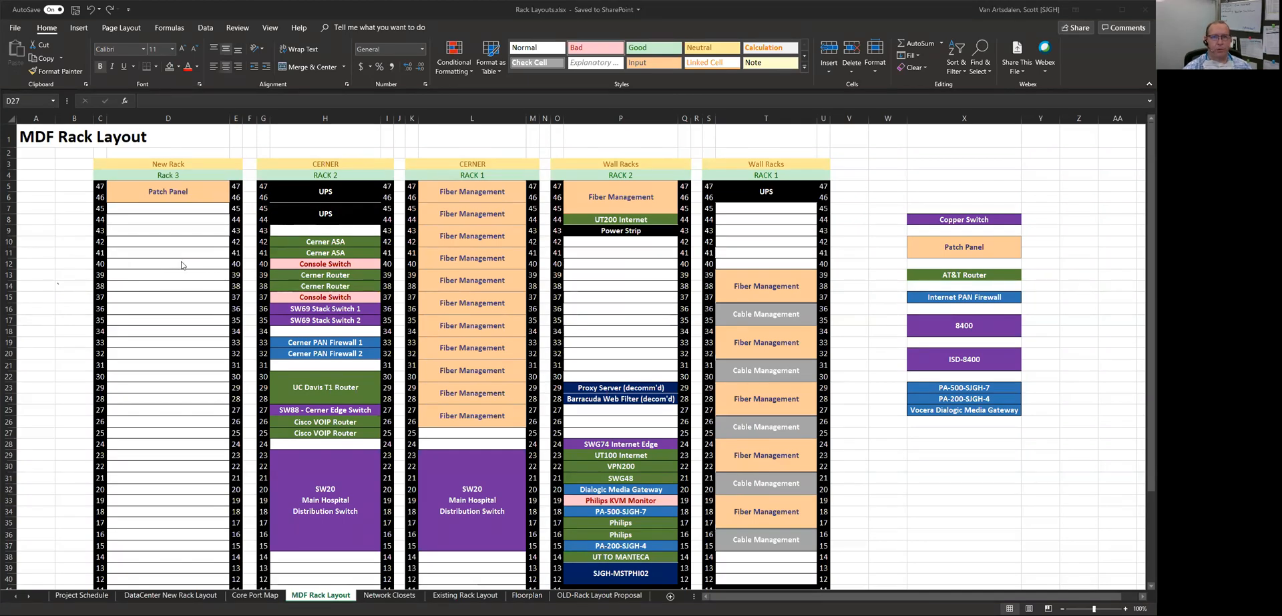
mouse_move(302, 231)
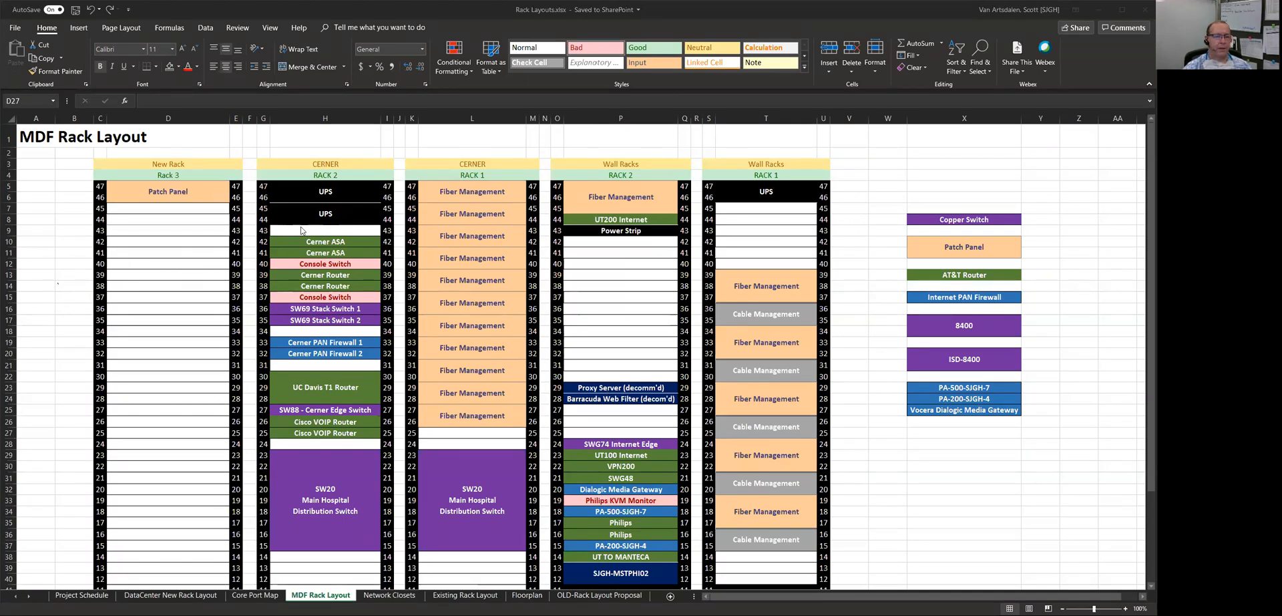
mouse_move(188, 268)
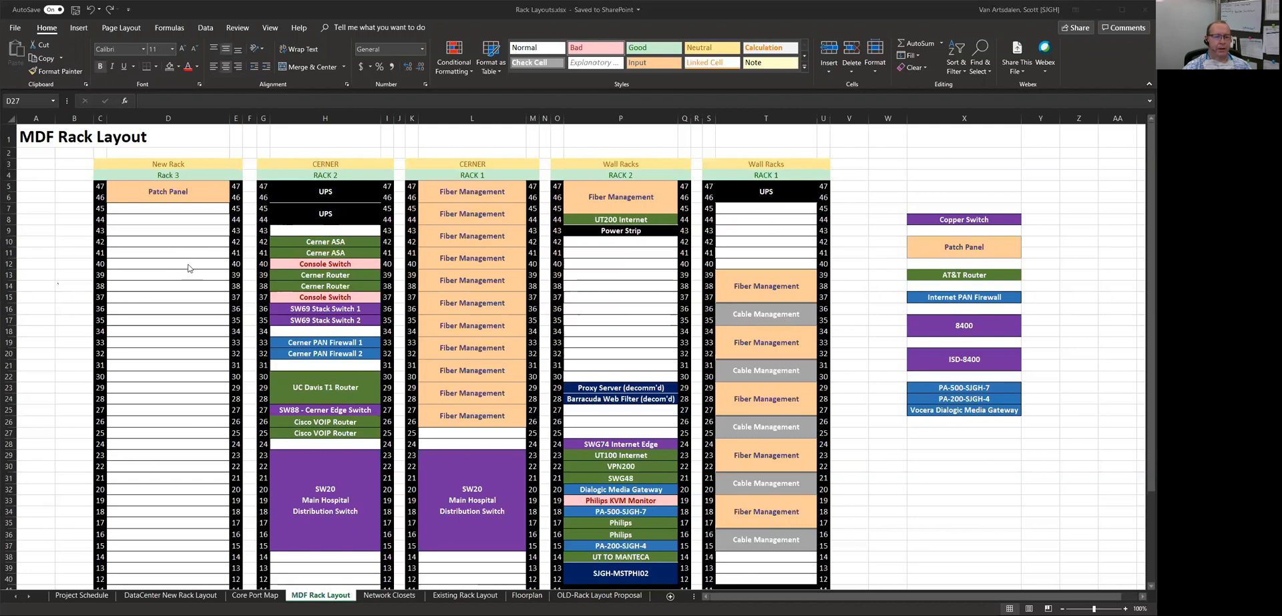
mouse_move(355, 304)
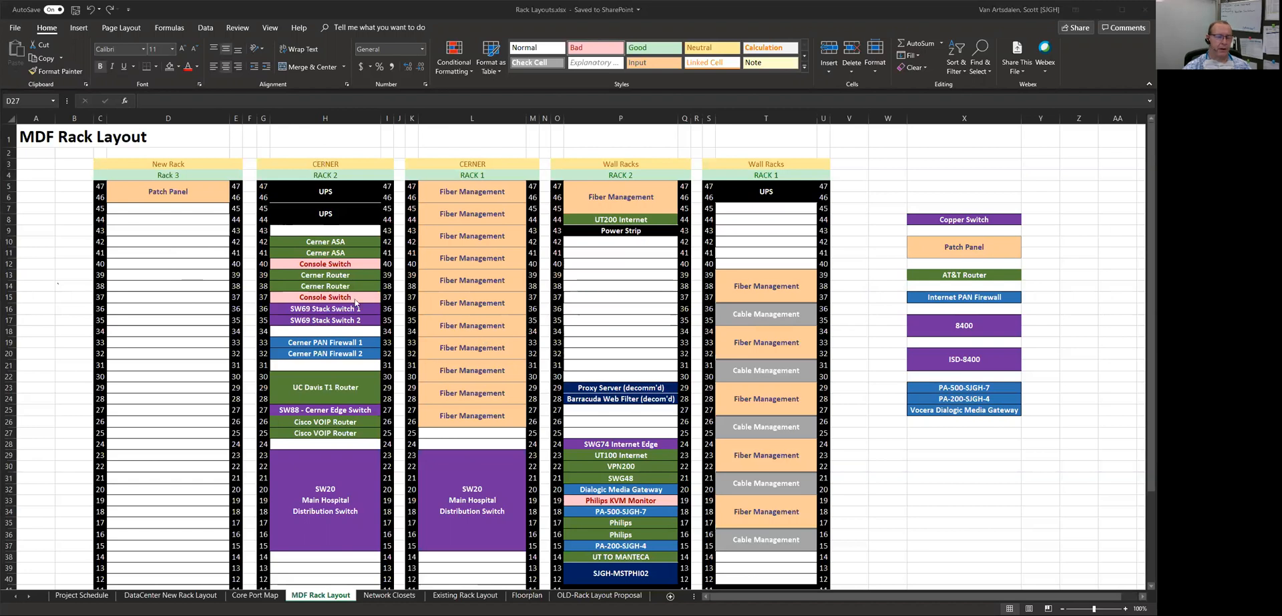
mouse_move(357, 303)
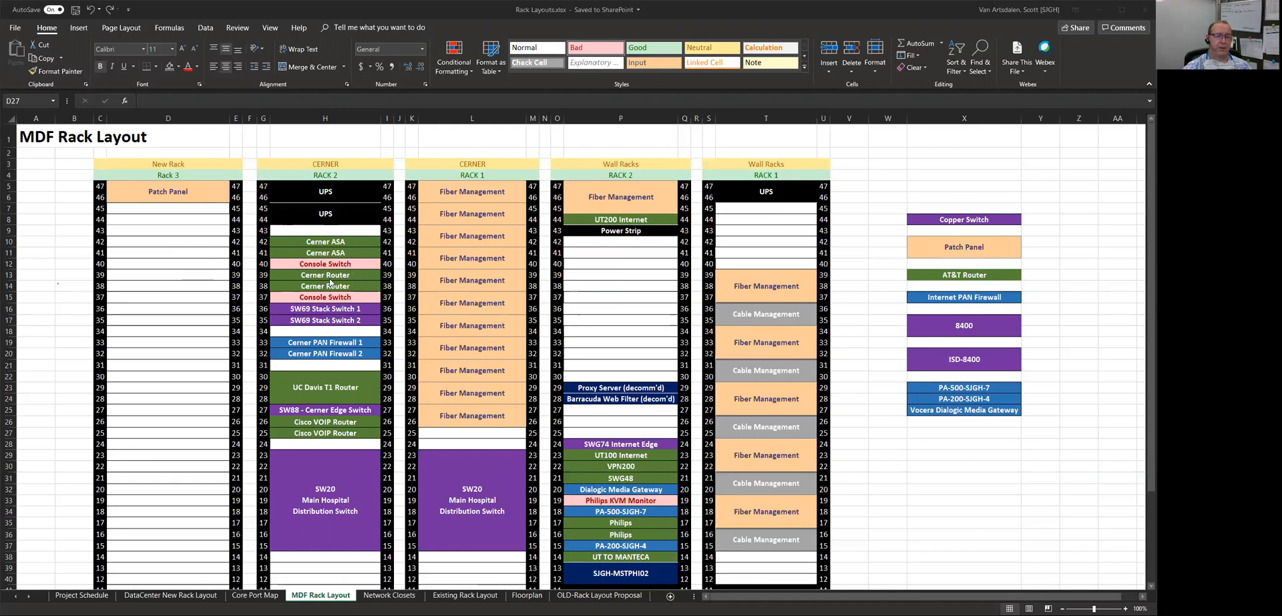
mouse_move(357, 388)
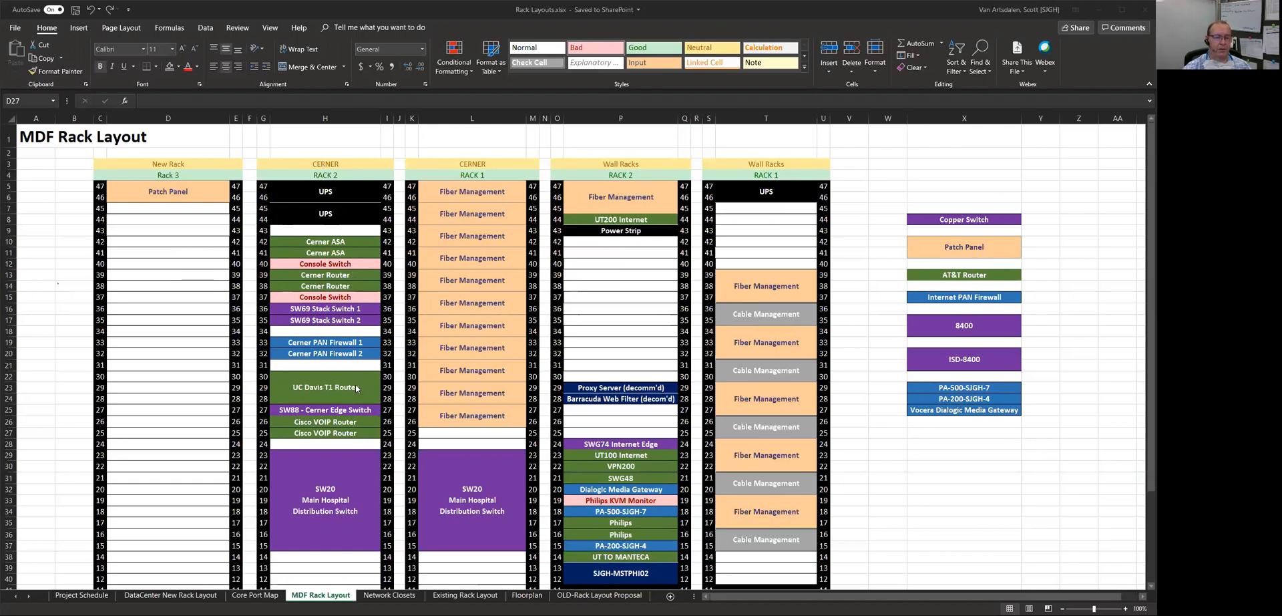
mouse_move(371, 454)
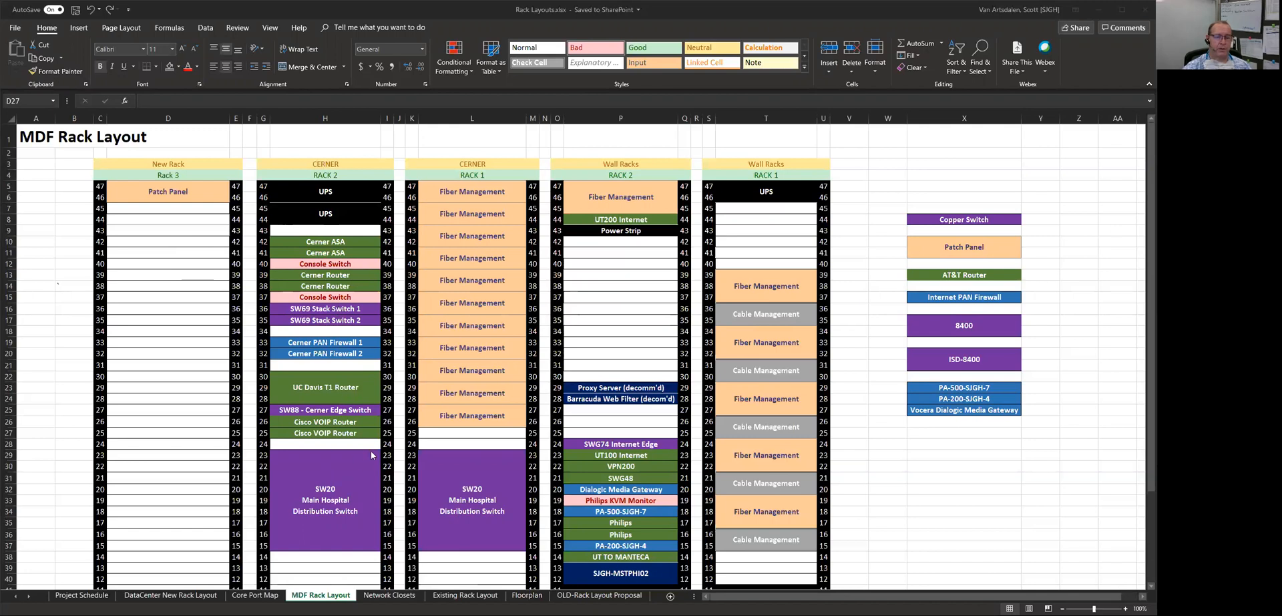
mouse_move(464, 309)
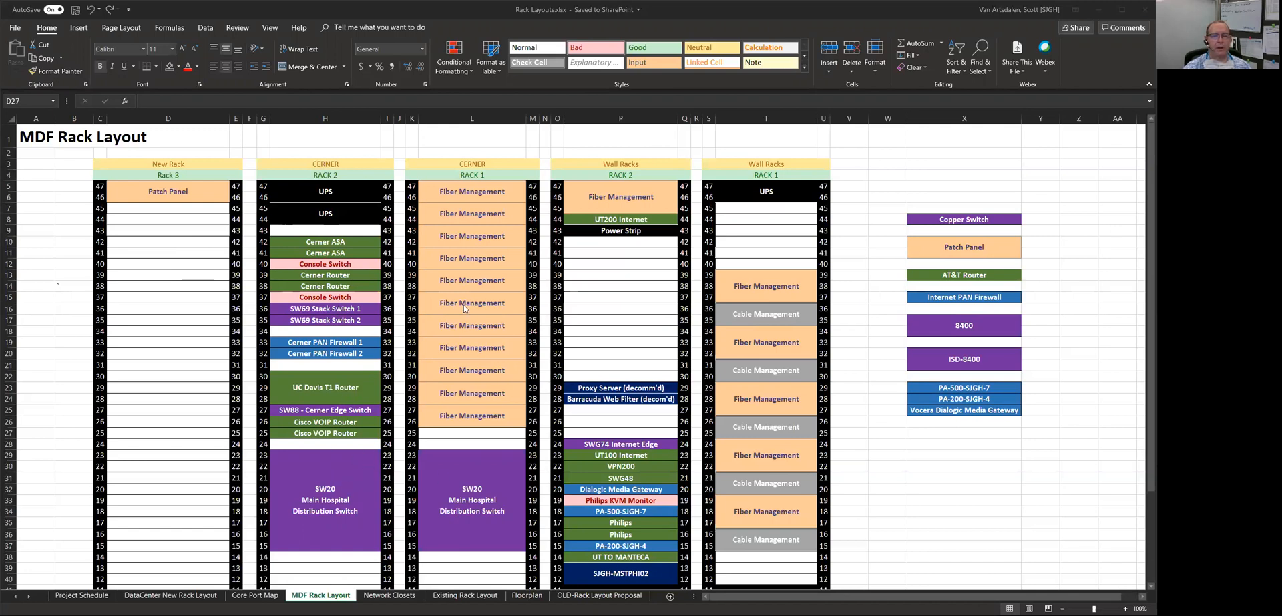
mouse_move(533, 254)
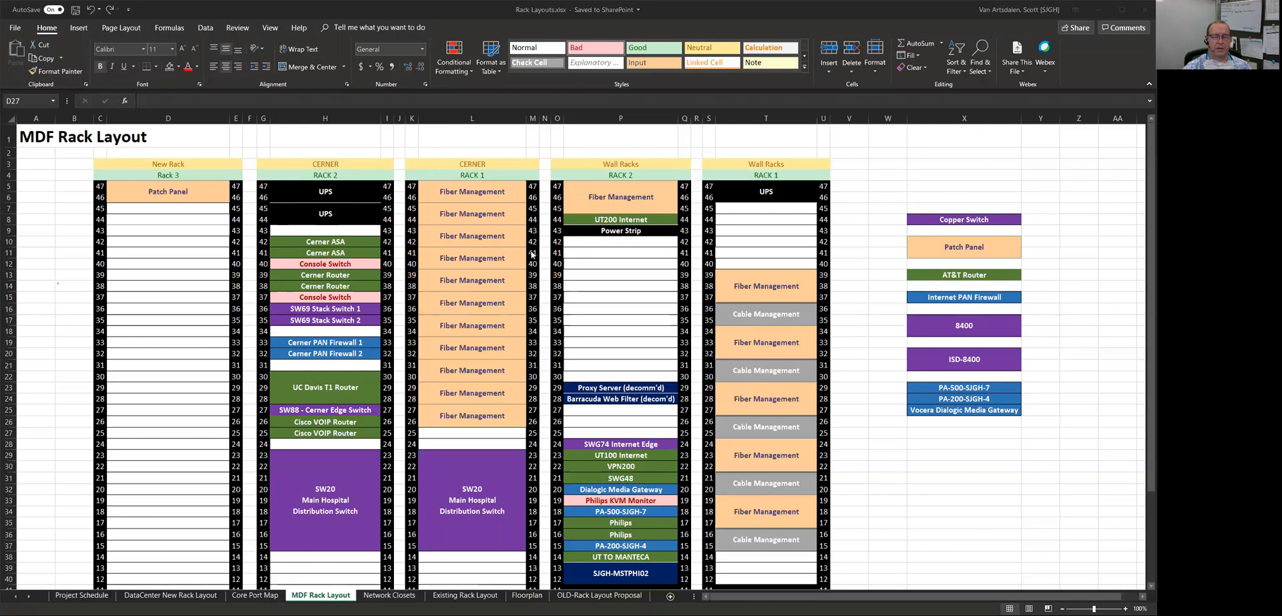
mouse_move(476, 294)
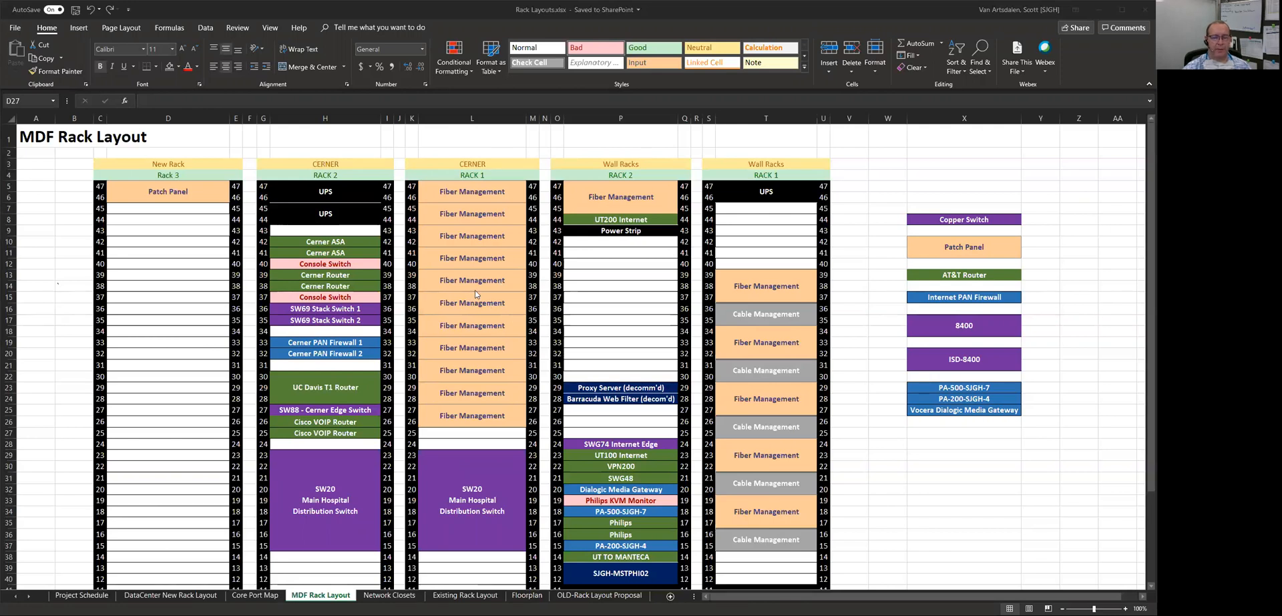
mouse_move(623, 396)
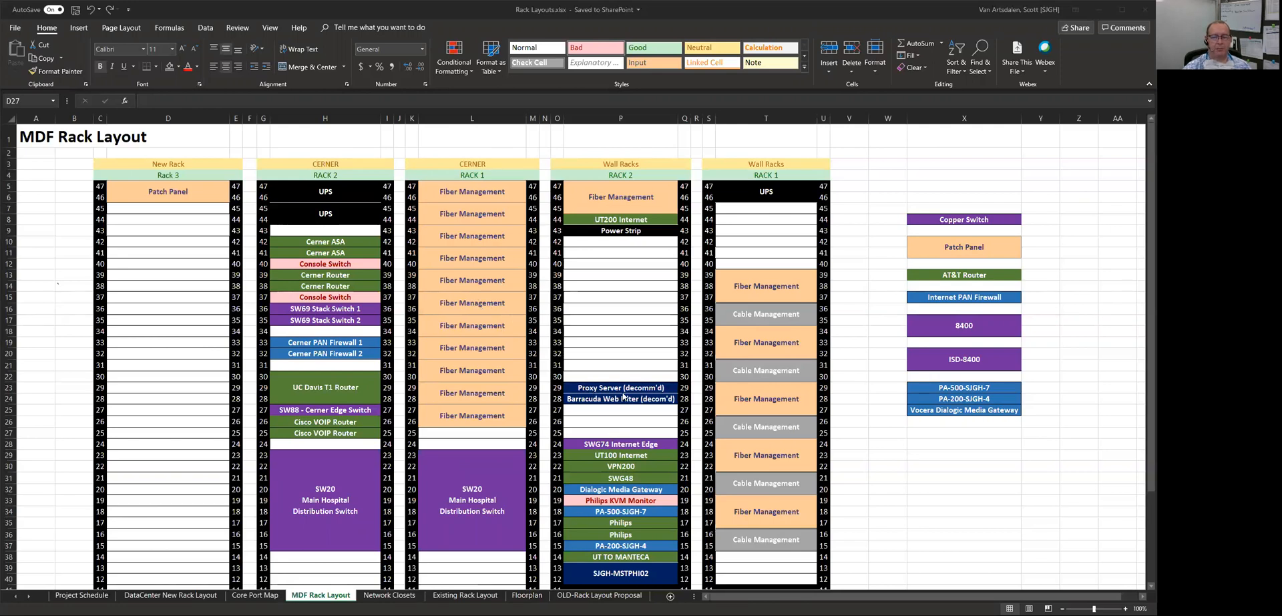
mouse_move(618, 414)
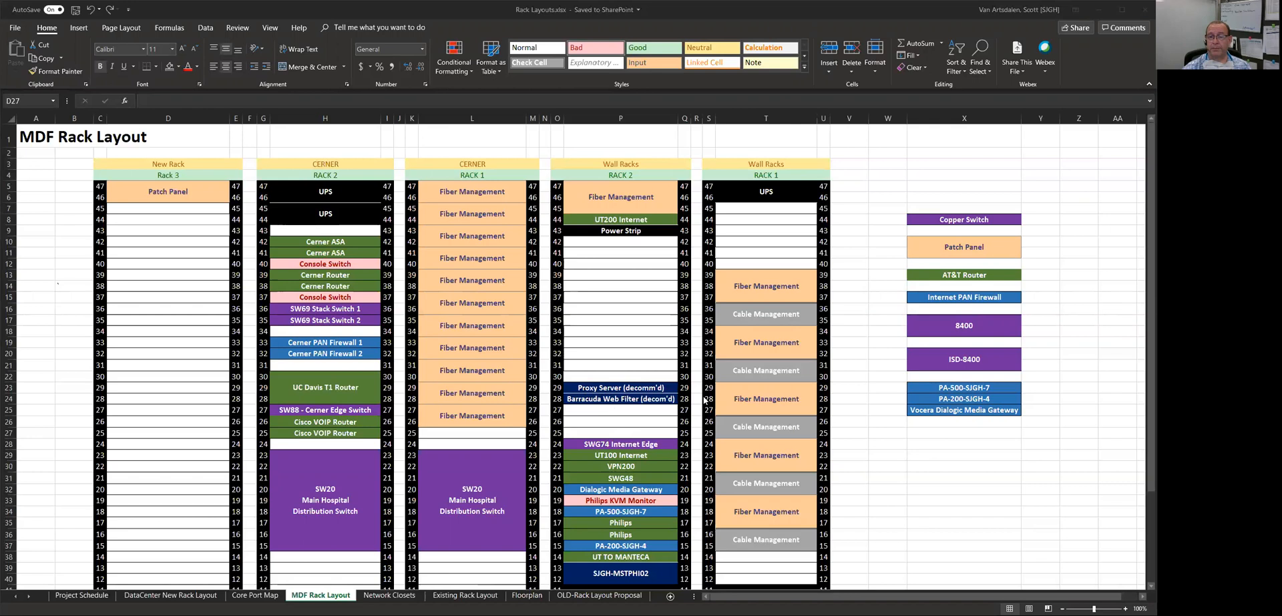
mouse_move(1025, 407)
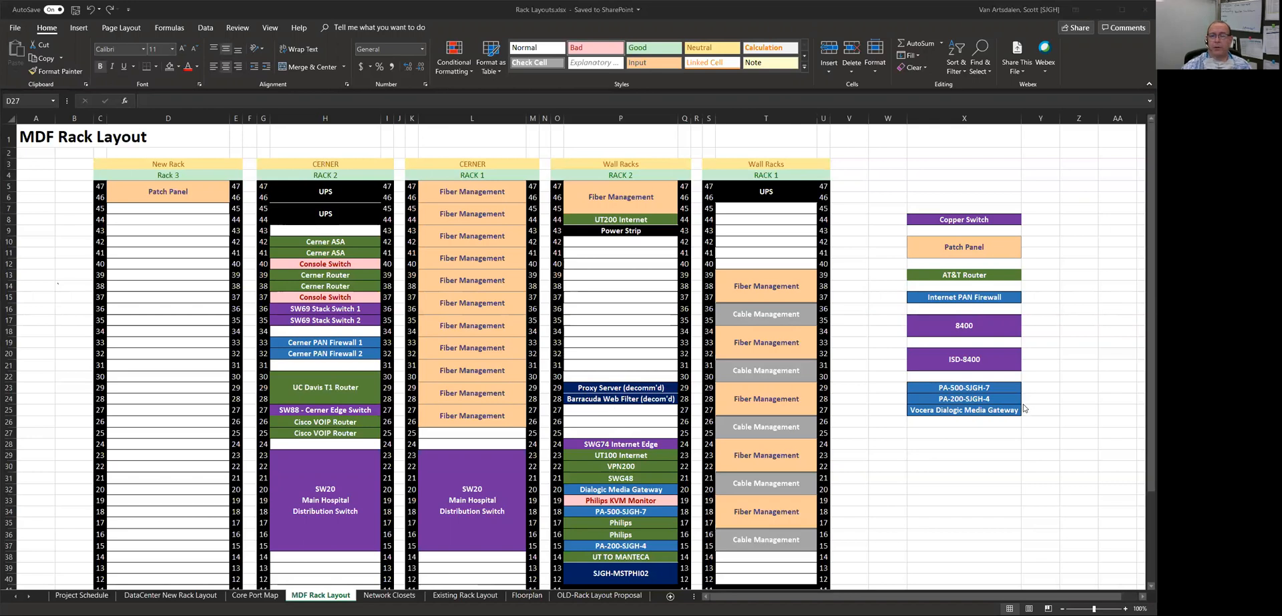
mouse_move(1020, 399)
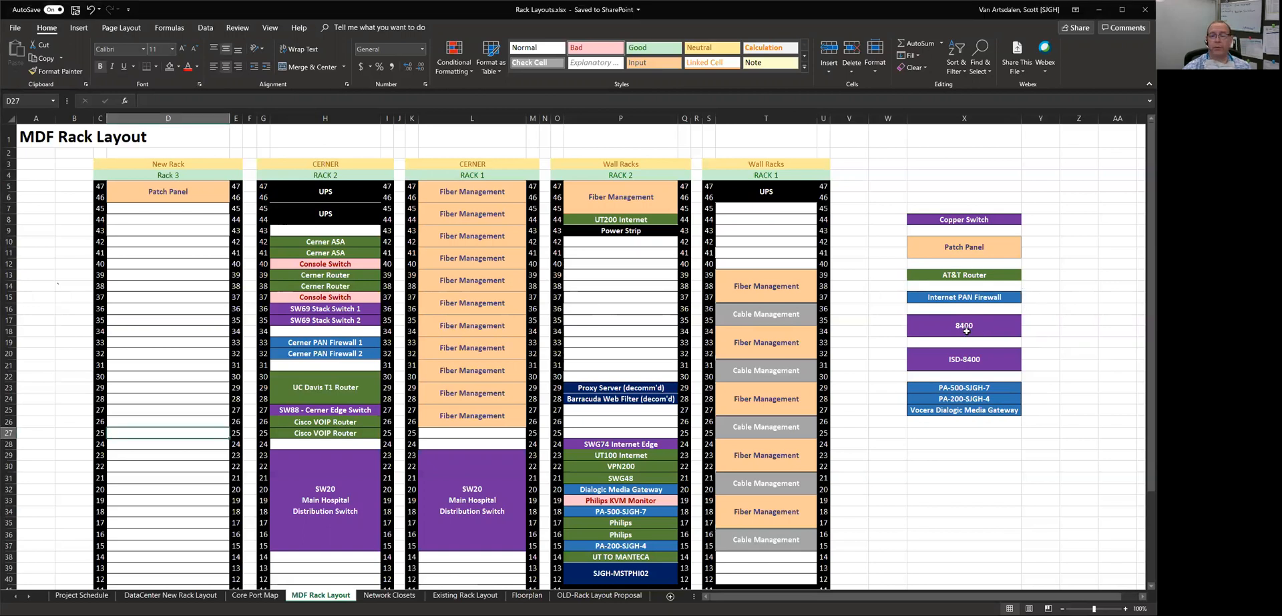
Copy the purple 8400 legend block and paste it into unit 40 of New Rack 3.
right_click(962, 326)
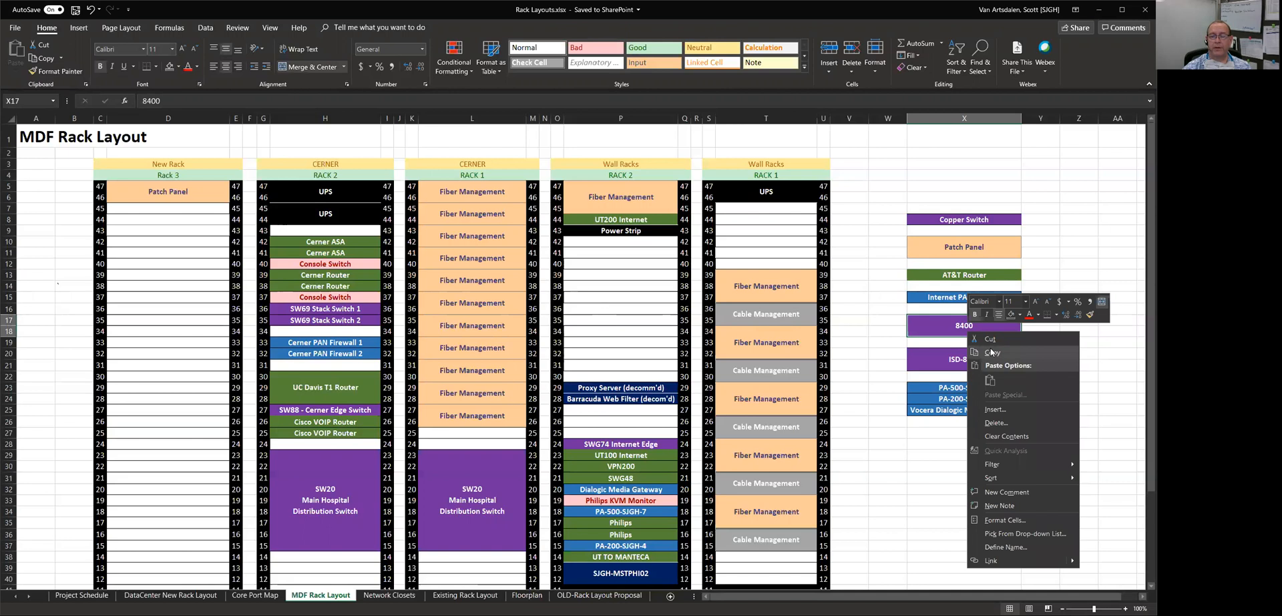
left_click(988, 338)
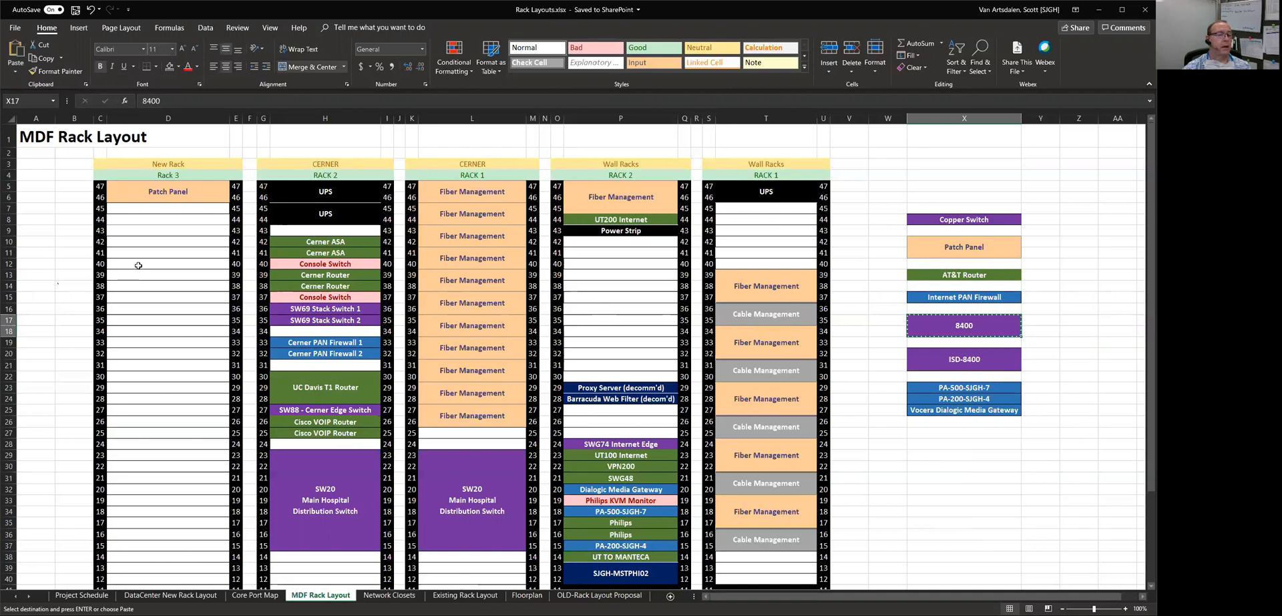
left_click(168, 263)
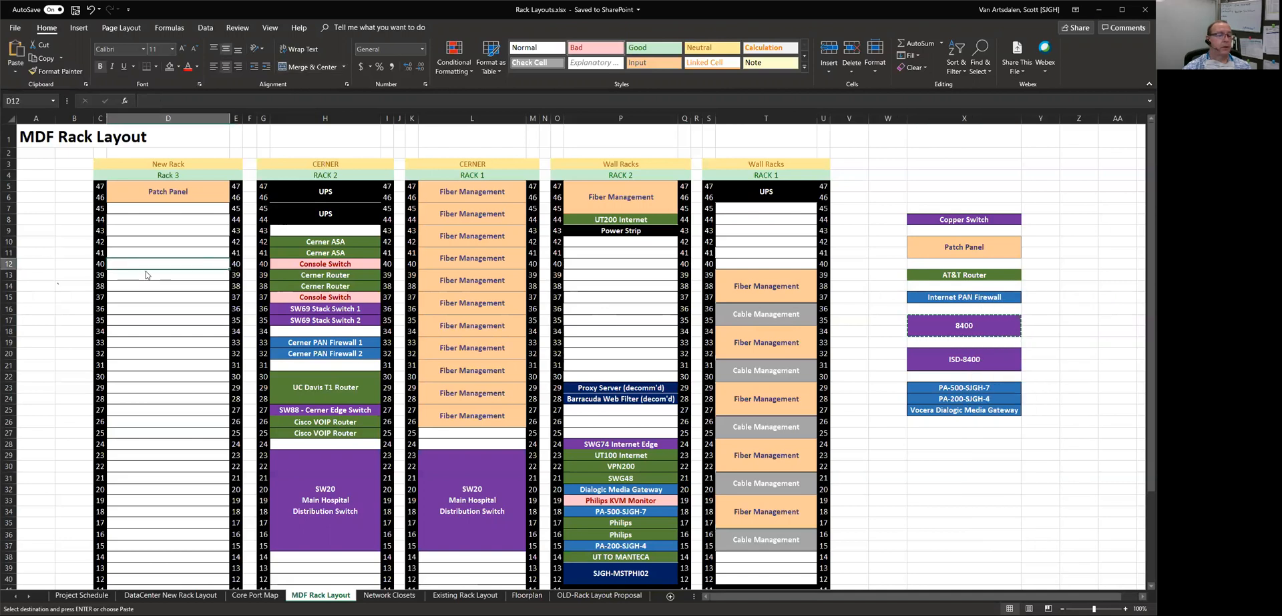
right_click(147, 274)
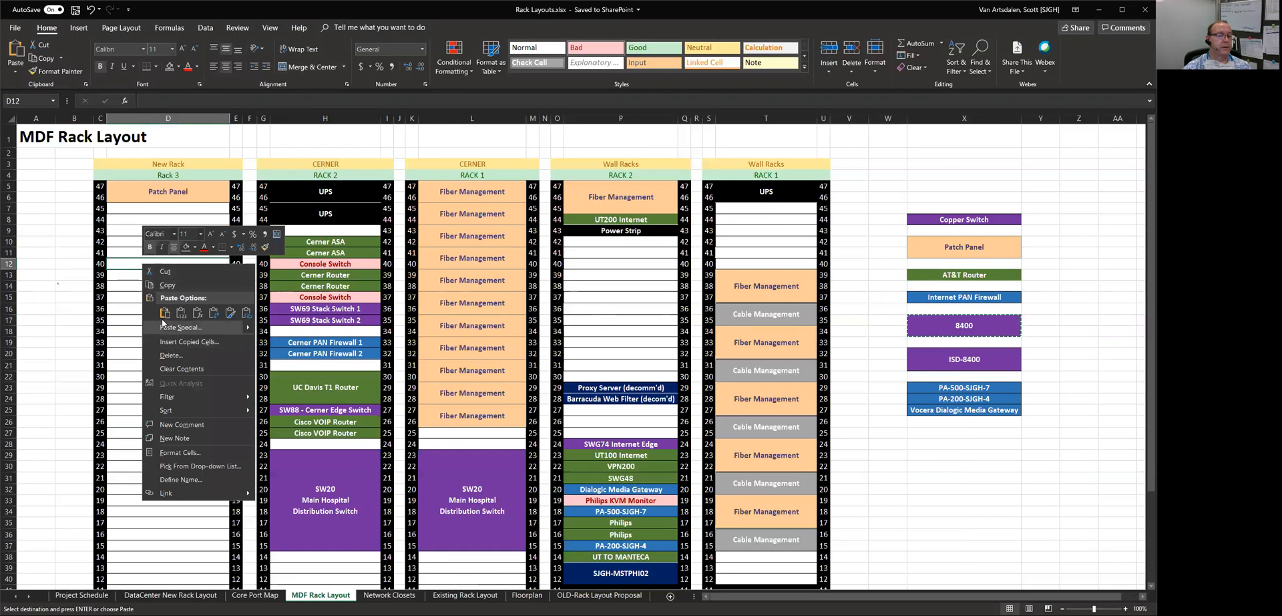
left_click(166, 312)
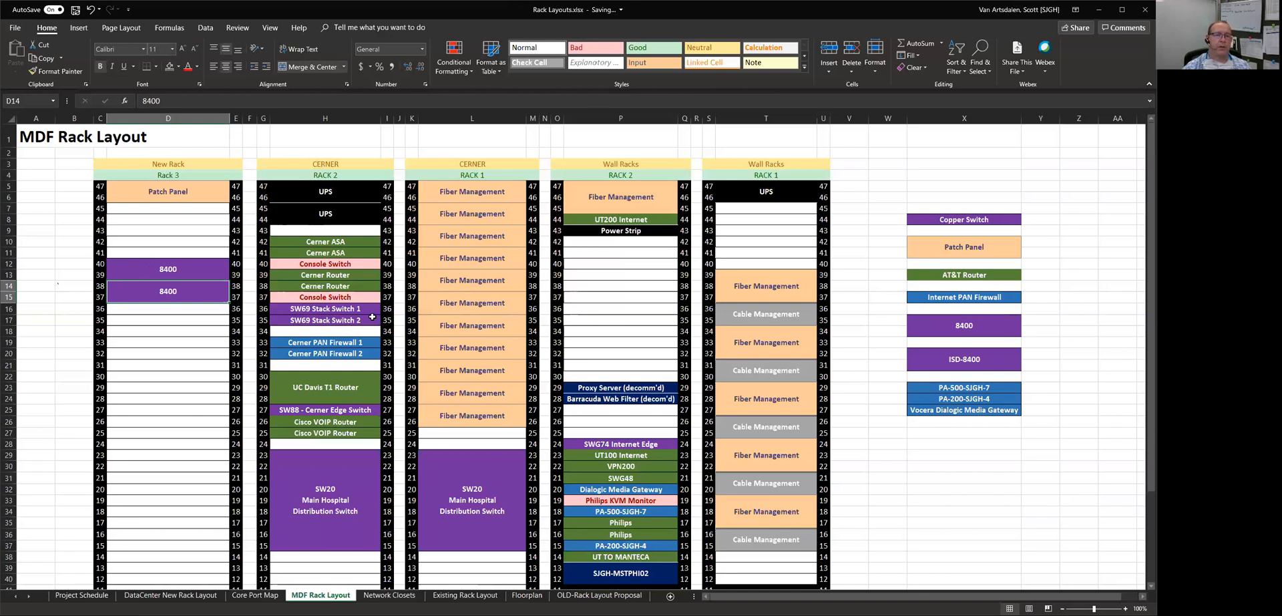
mouse_move(183, 375)
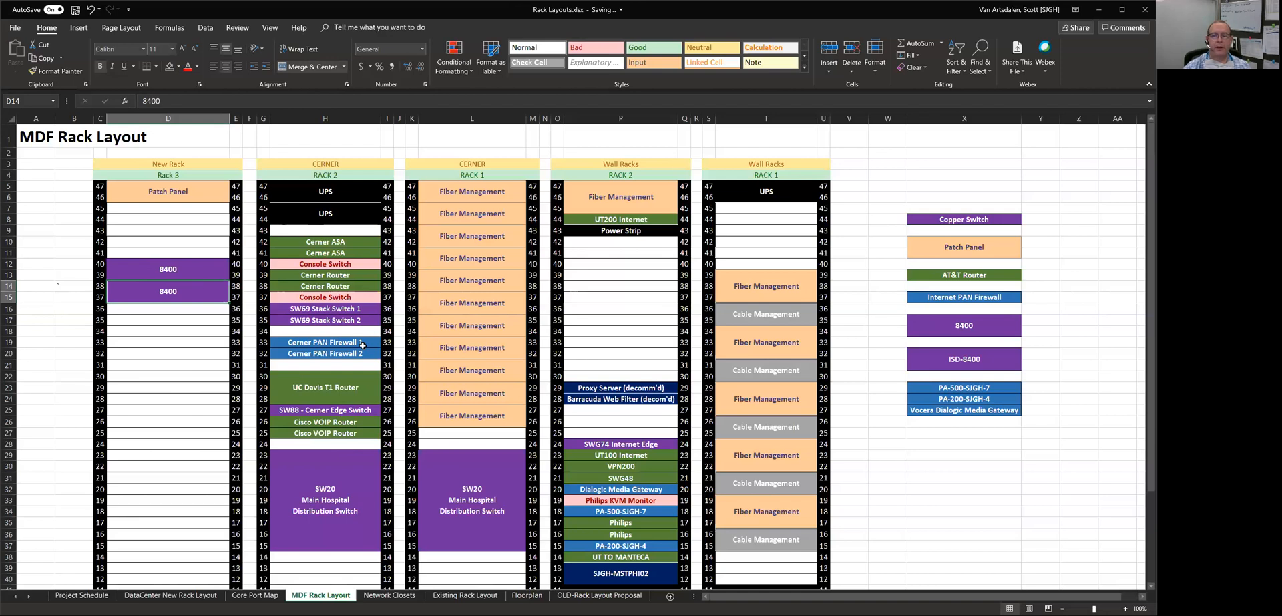
Copy the green AT&T Router legend block into units 45 and 44 of Rack 3.
left_click(963, 274)
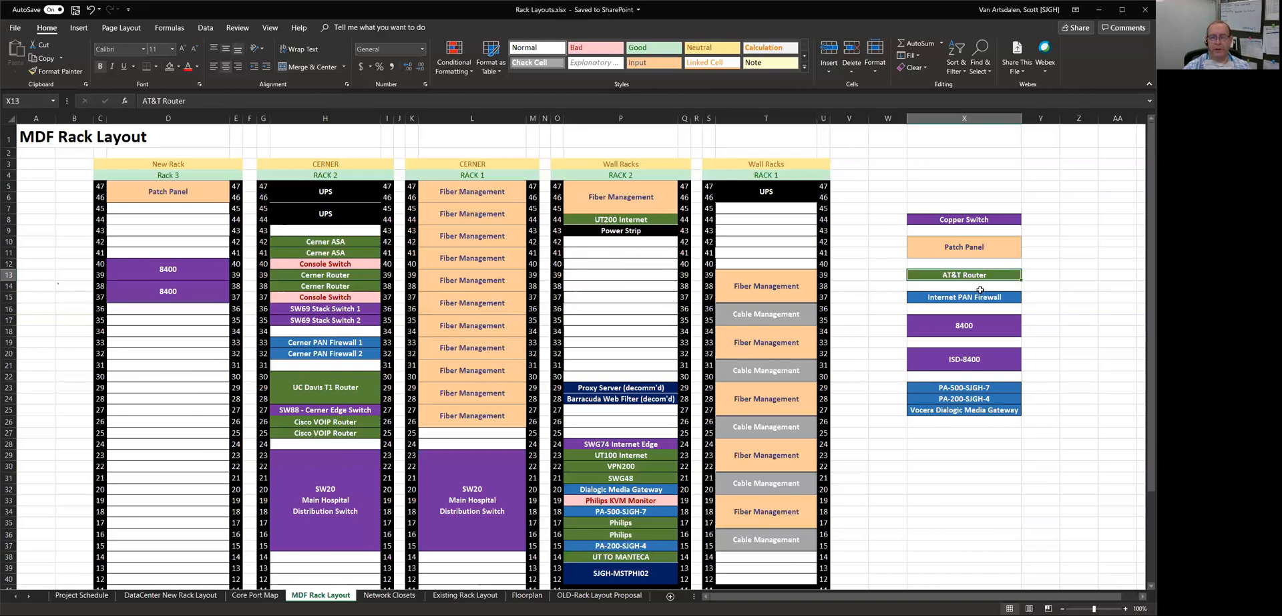
key("ctrl+c")
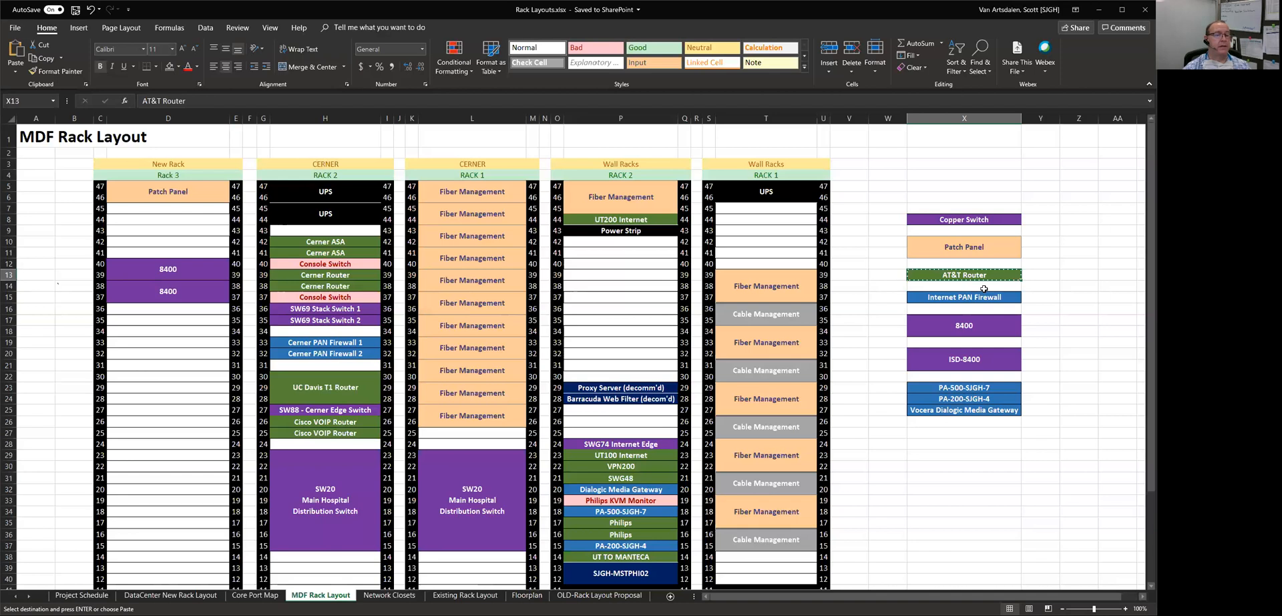
mouse_move(127, 268)
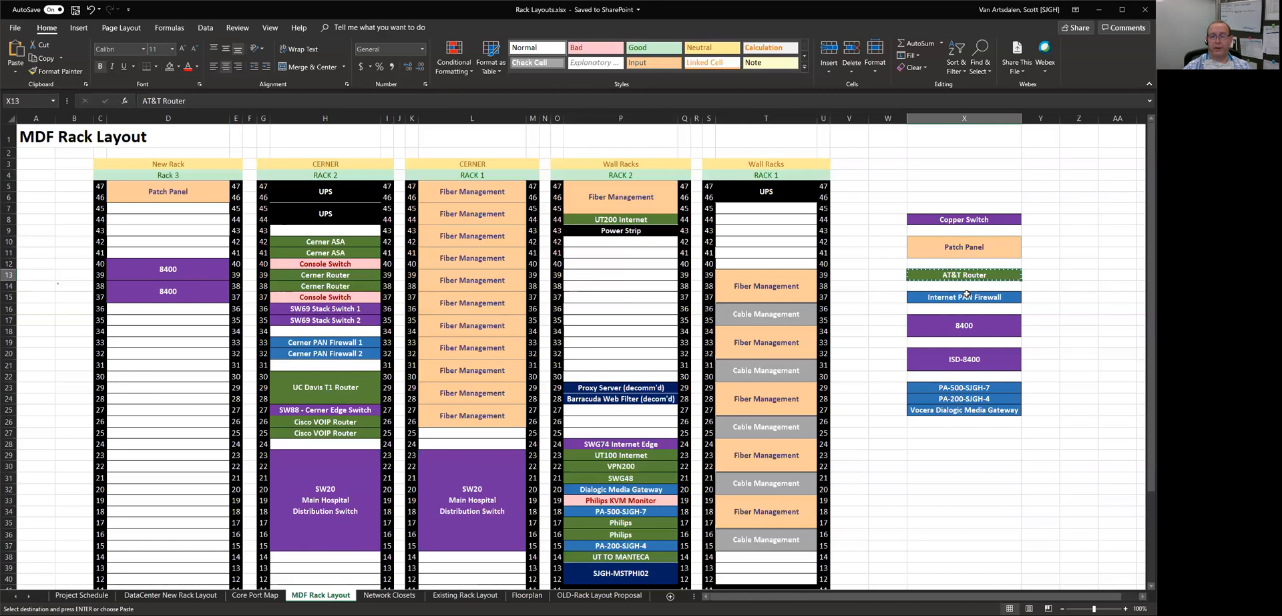
mouse_move(958, 377)
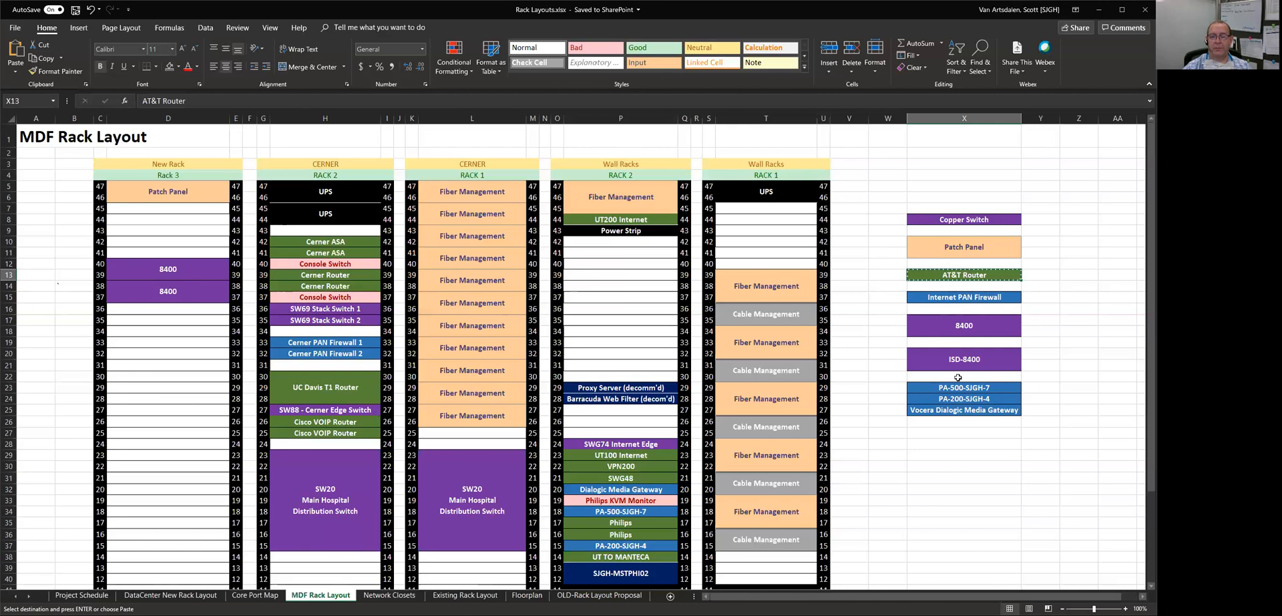
mouse_move(972, 407)
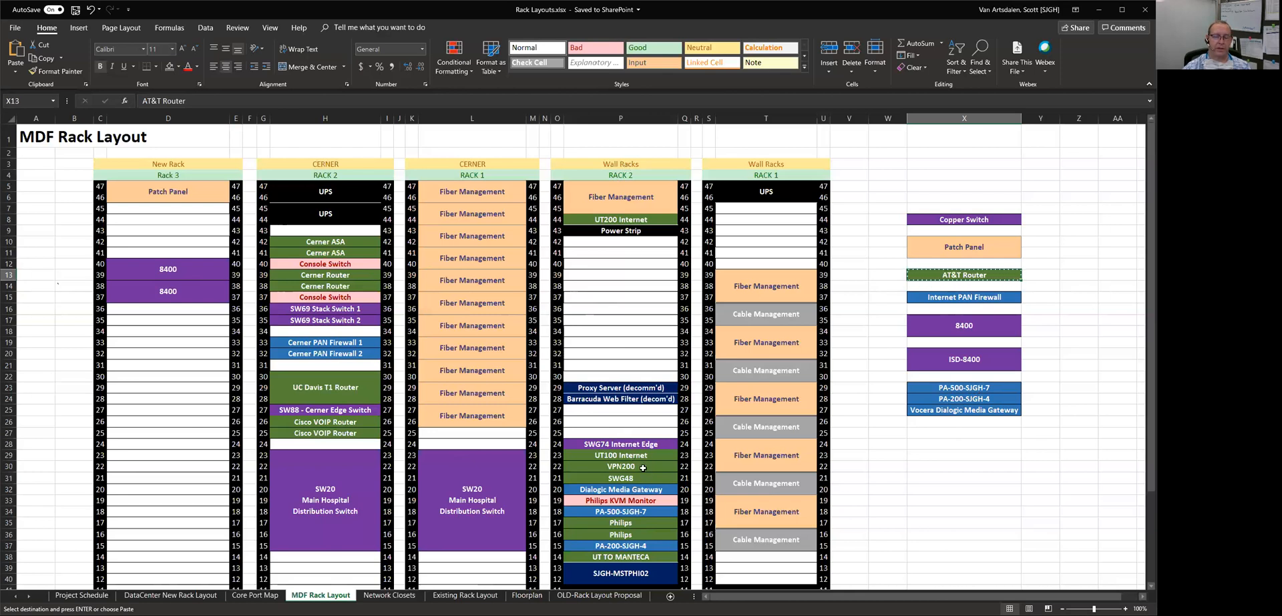
mouse_move(645, 504)
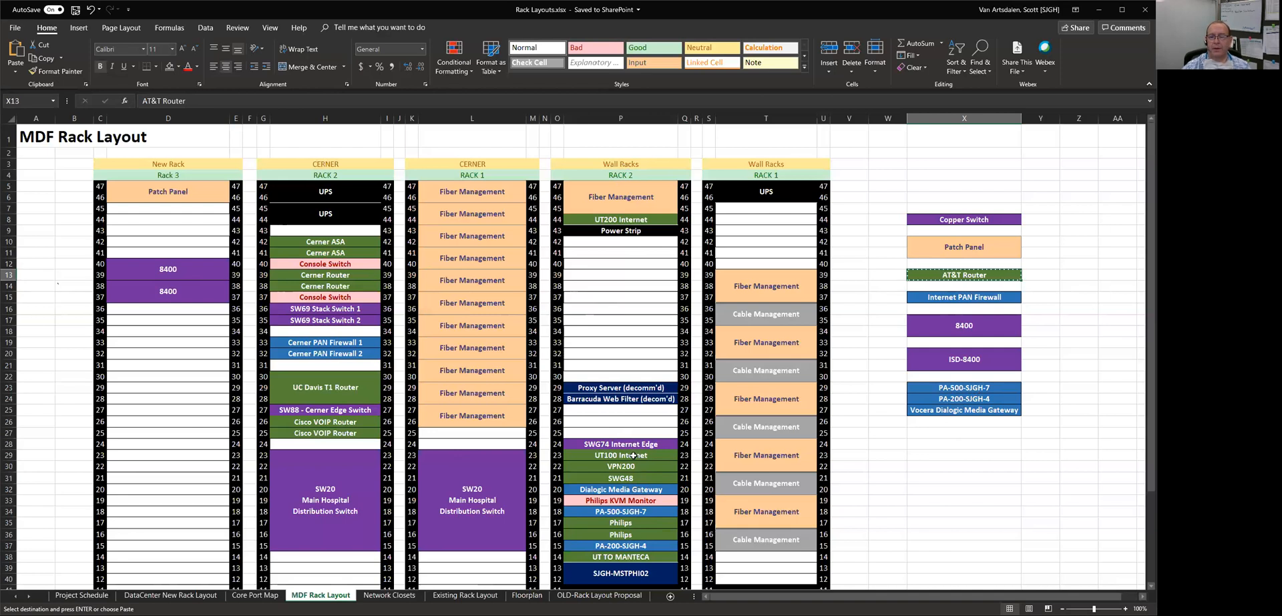
mouse_move(750, 346)
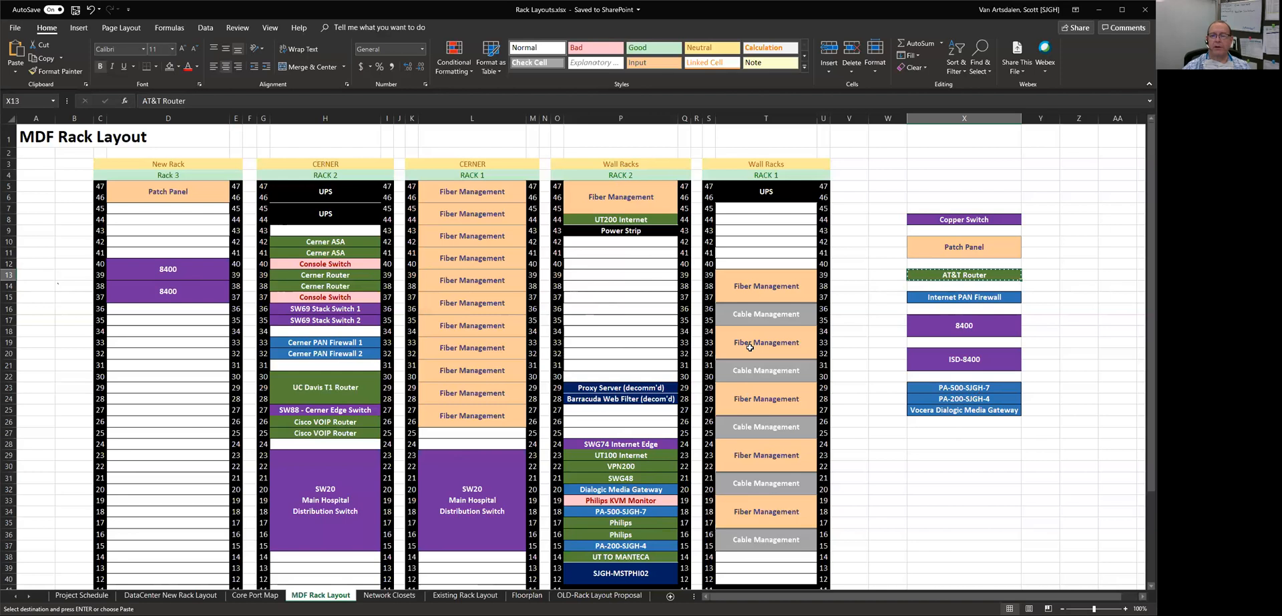
mouse_move(132, 399)
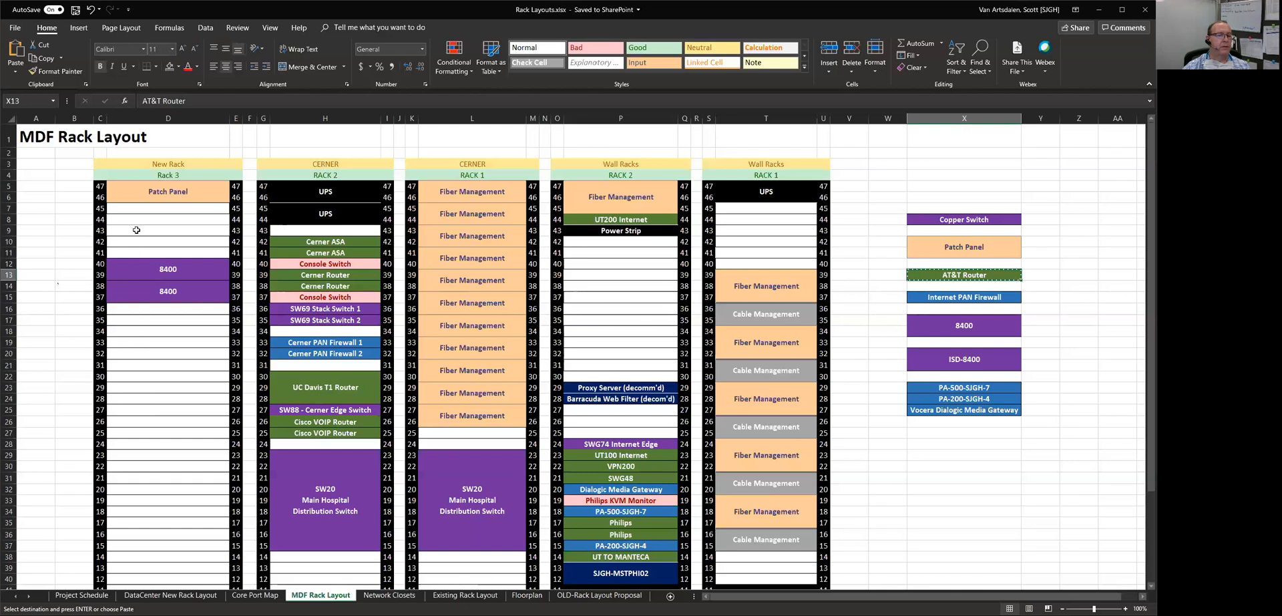
left_click(169, 207)
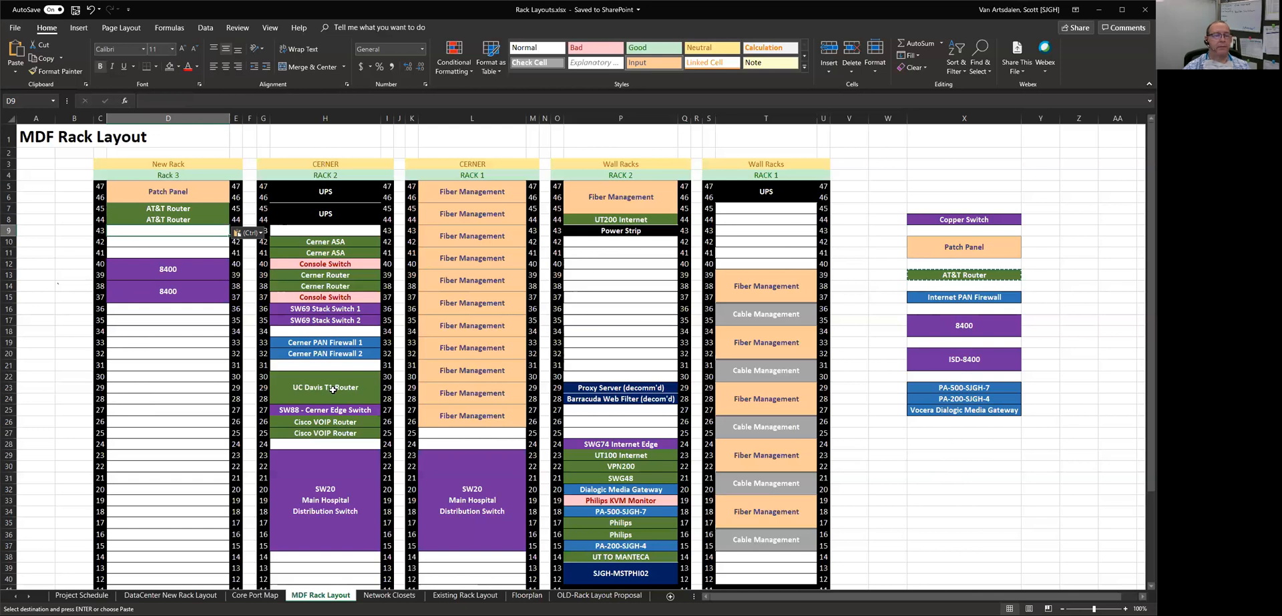
mouse_move(331, 353)
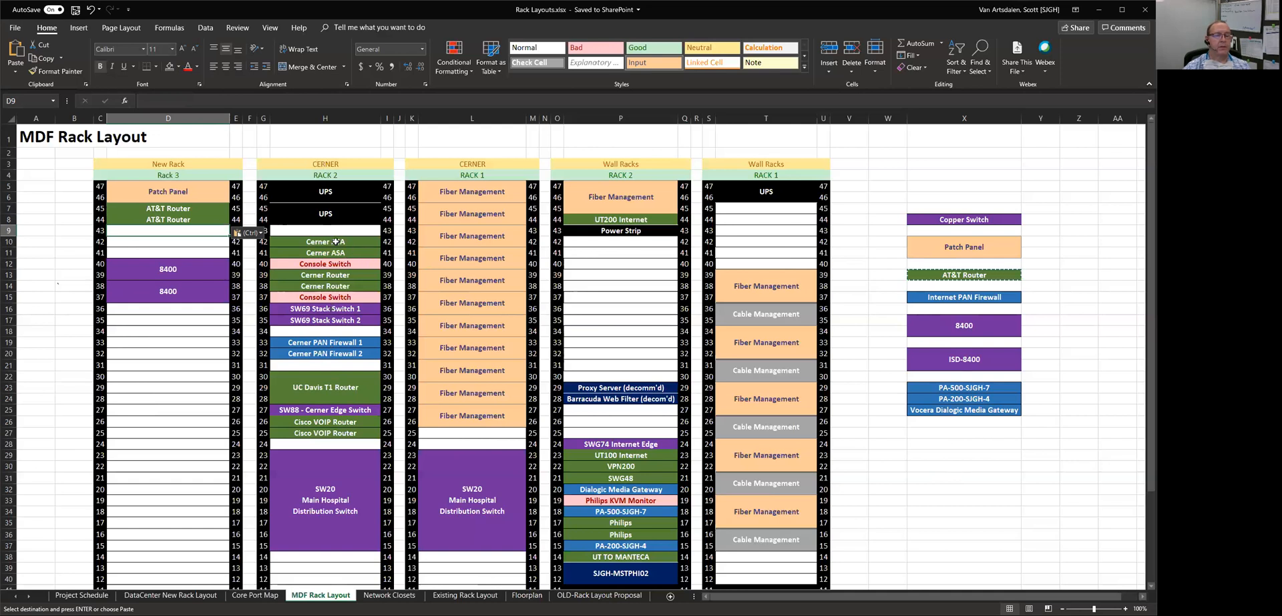
Copy Cerner ASA, Console Switch and Cerner Router from Rack 2 into units 43-41 of Rack 3.
left_click(324, 242)
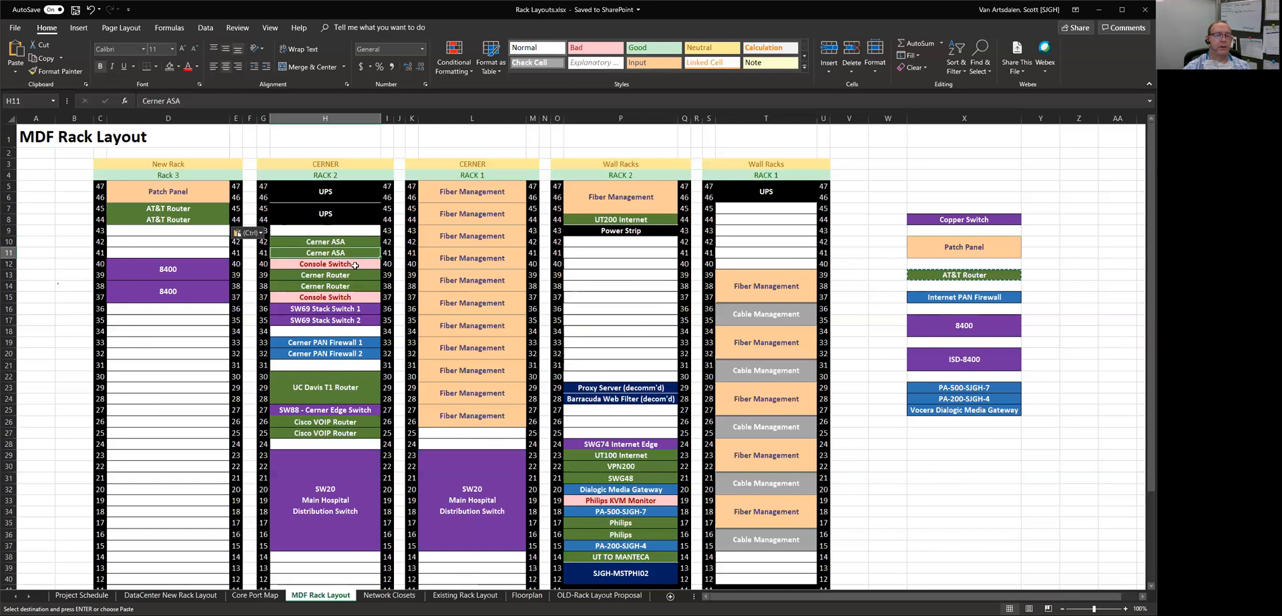
left_click_drag(324, 263, 324, 276)
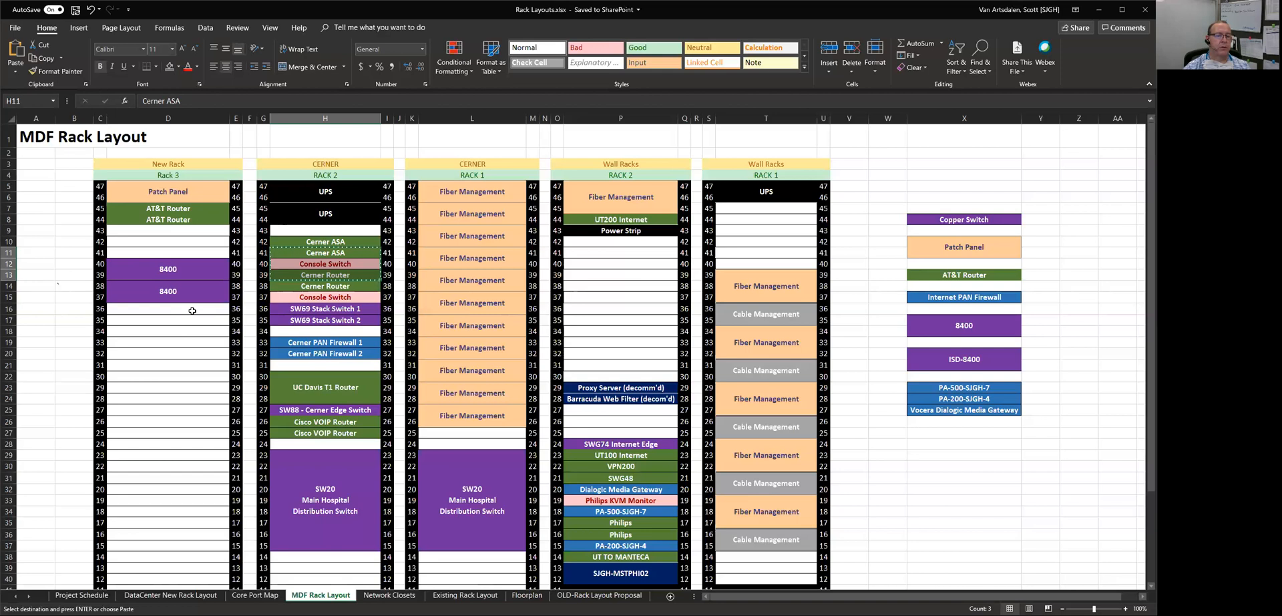
left_click(168, 308)
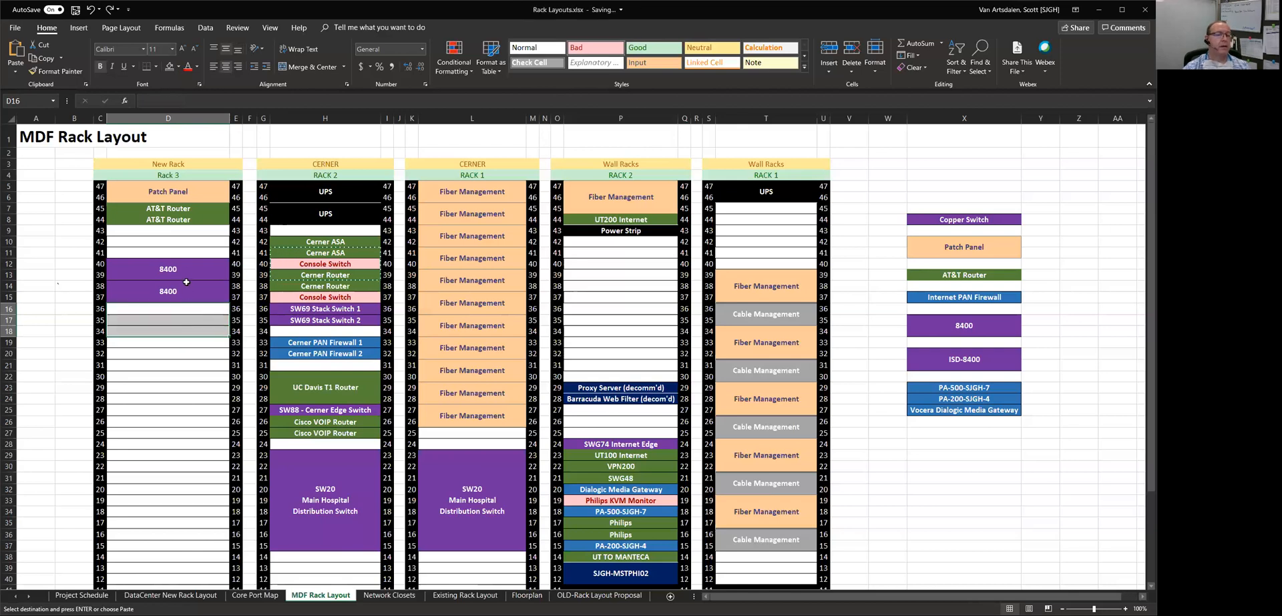
left_click(168, 230)
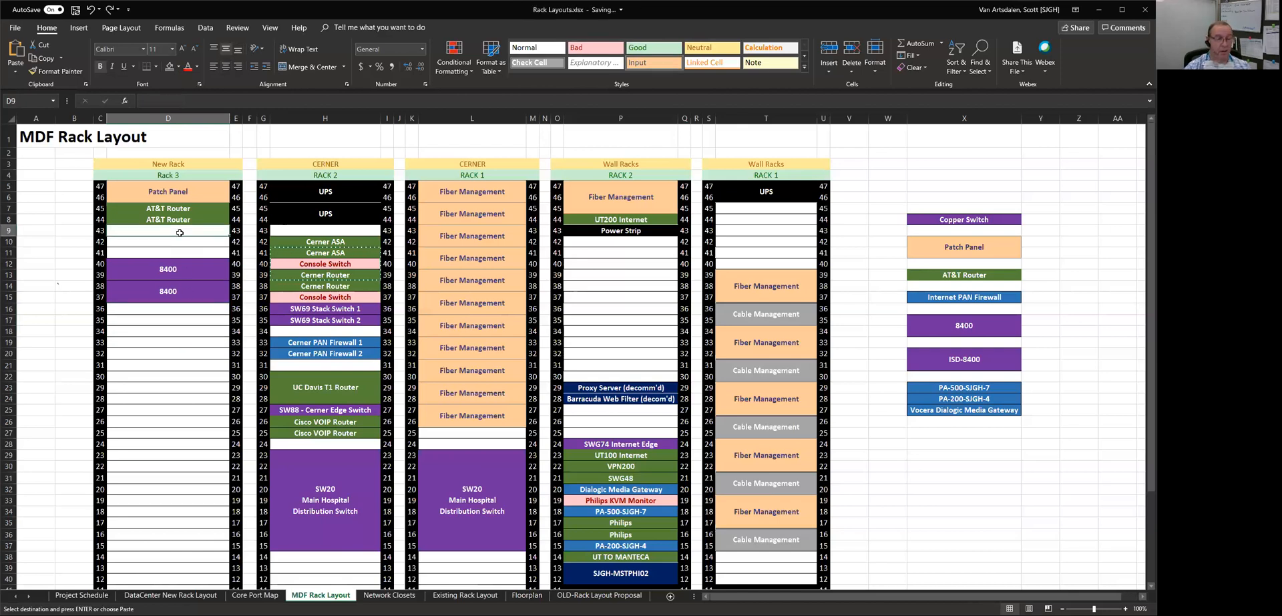
left_click(168, 385)
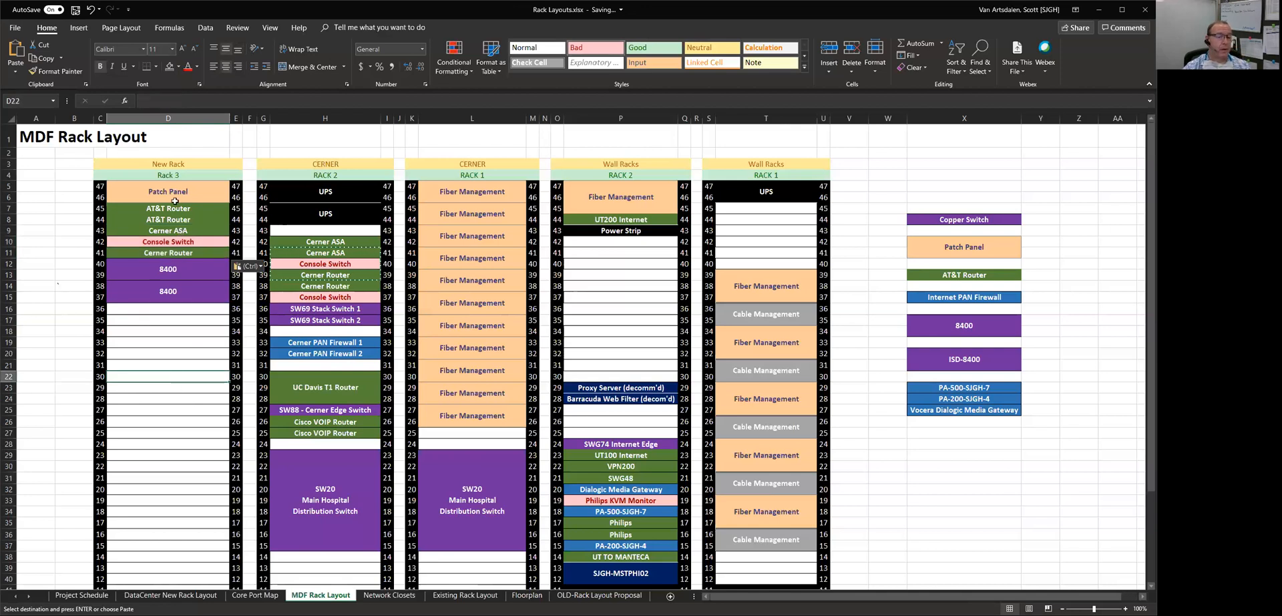
Apply cell borders to the new Rack 3 entries from unit 45 to 41.
left_click_drag(168, 209, 168, 253)
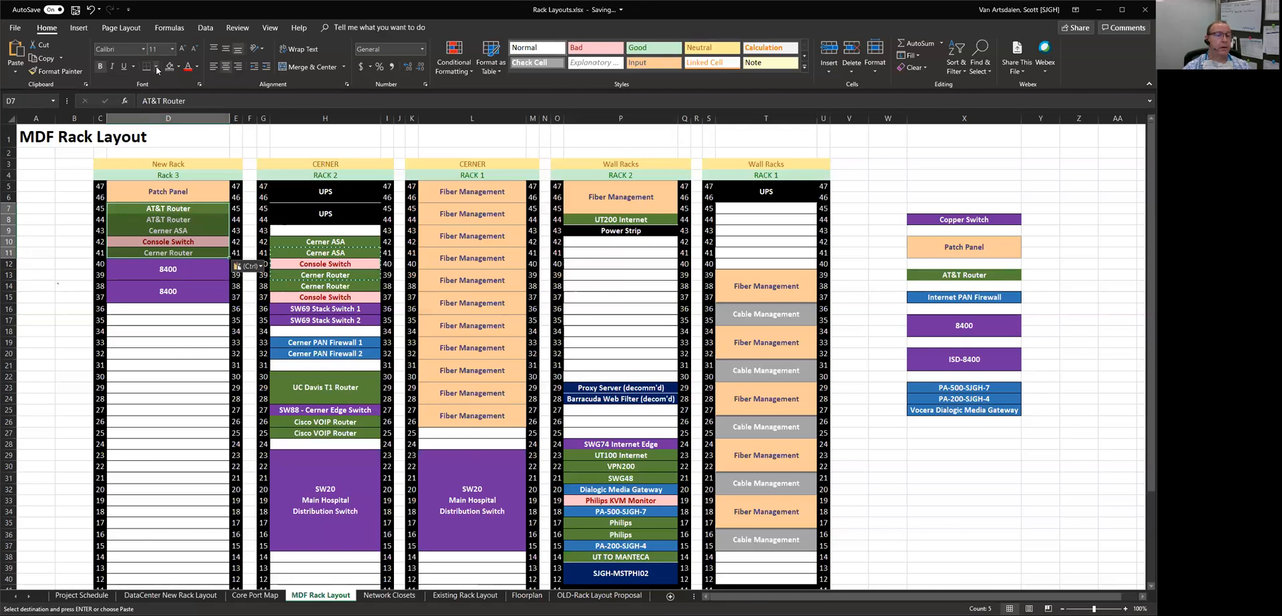
left_click(148, 67)
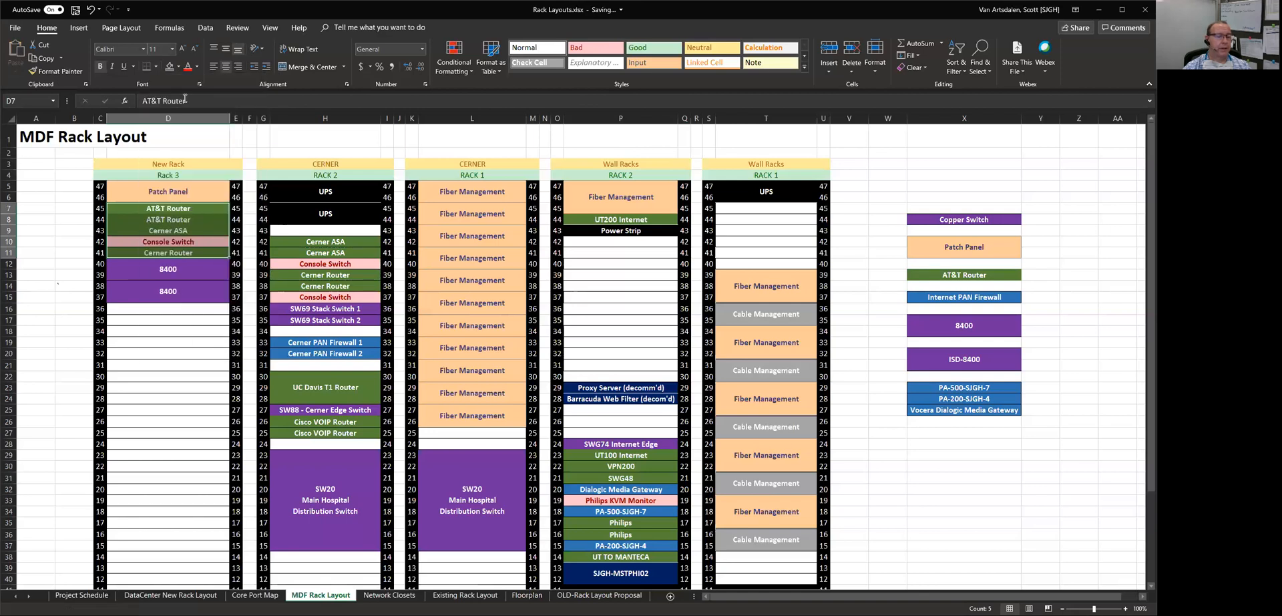
left_click(167, 395)
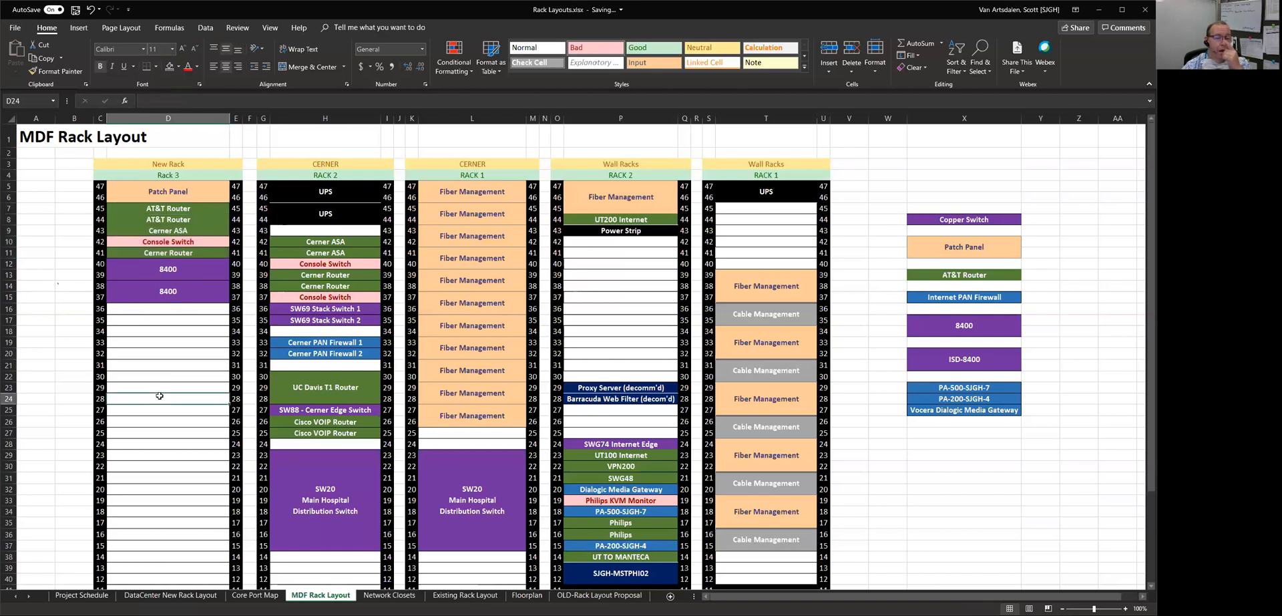